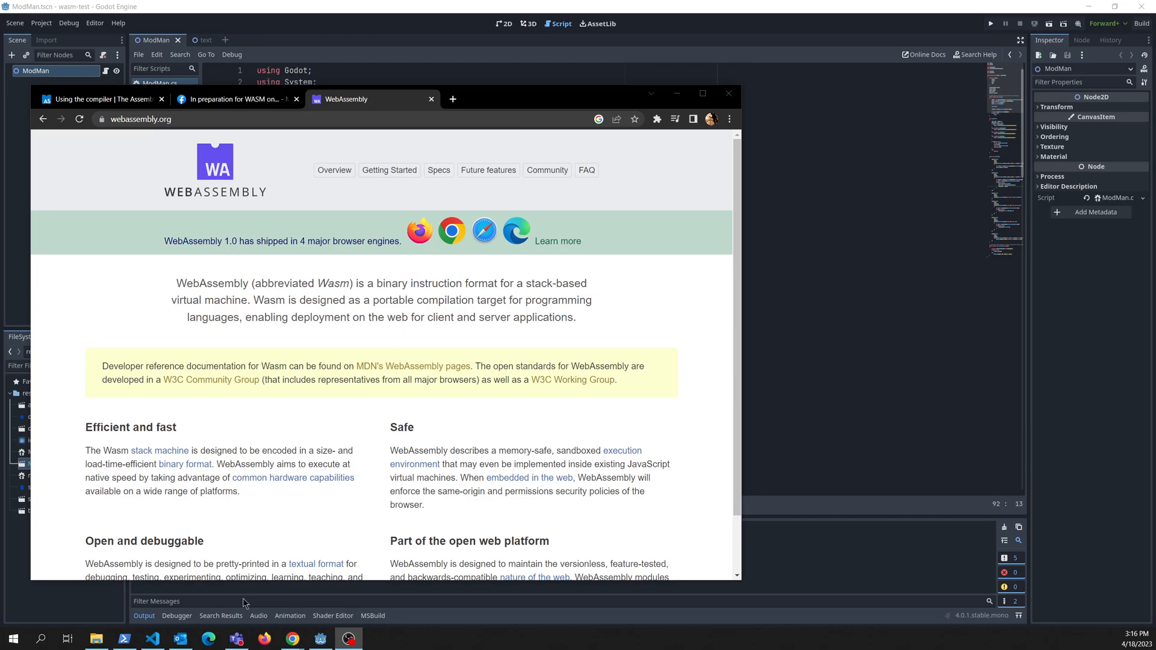
mouse_move(665, 431)
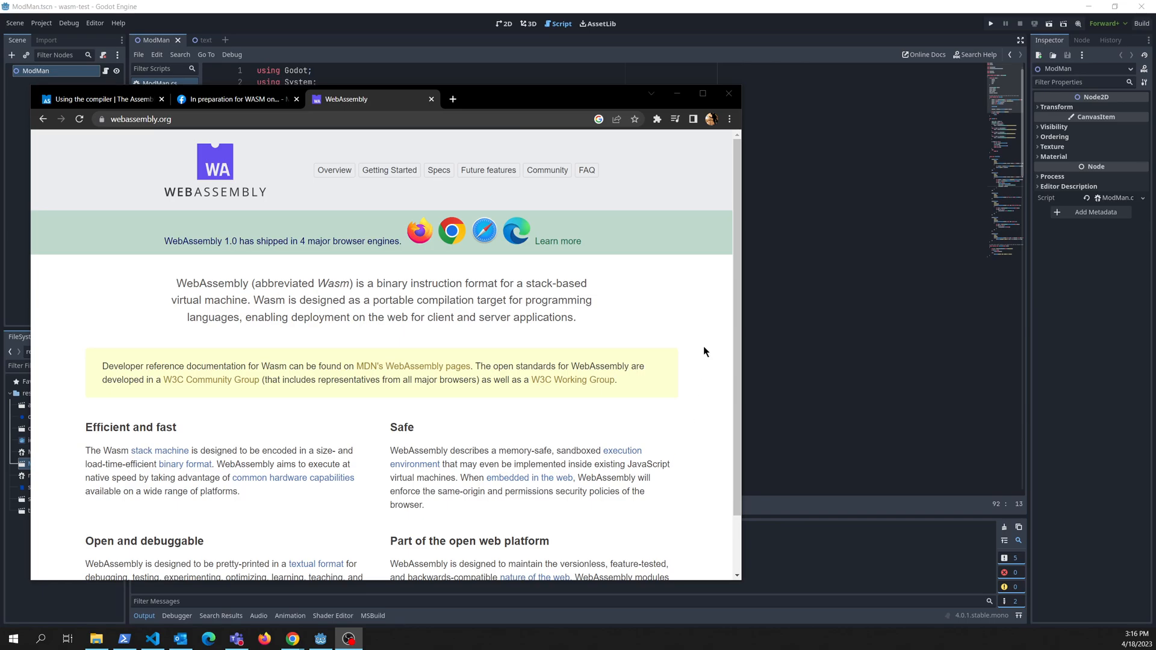
mouse_move(665, 330)
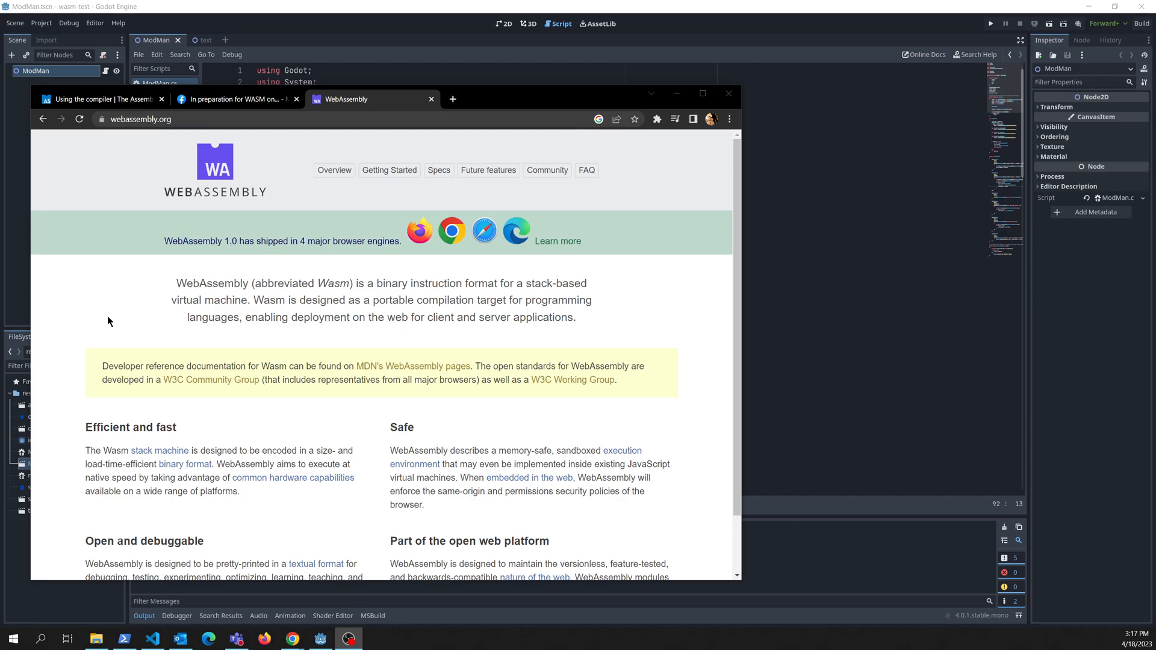
mouse_move(113, 297)
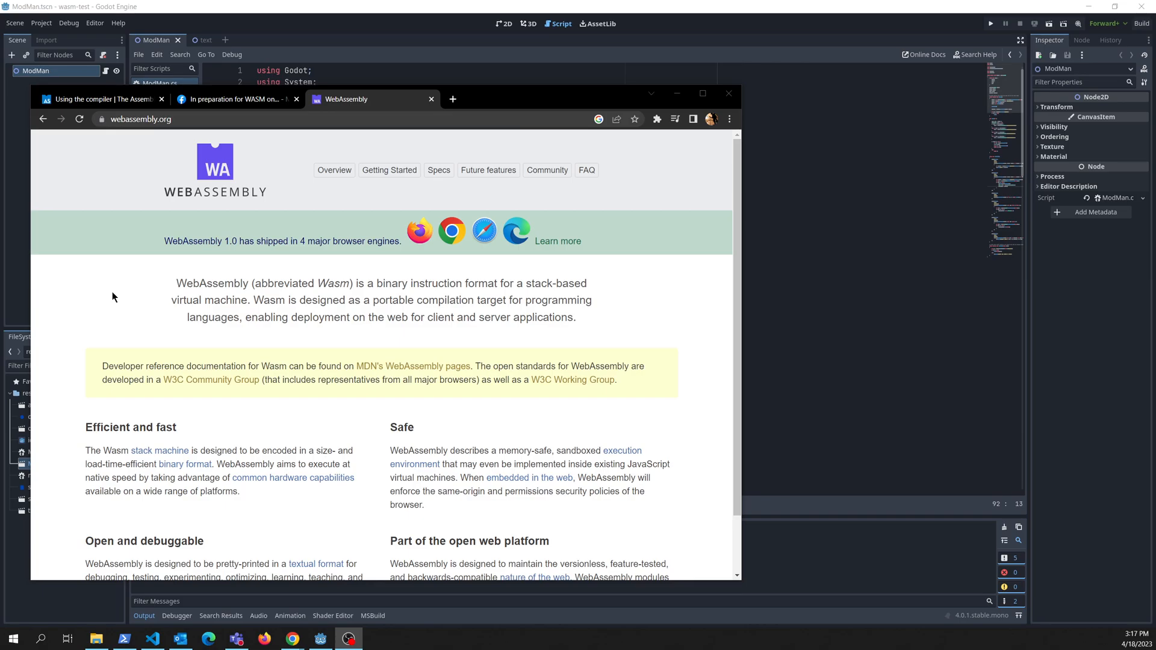
mouse_move(127, 287)
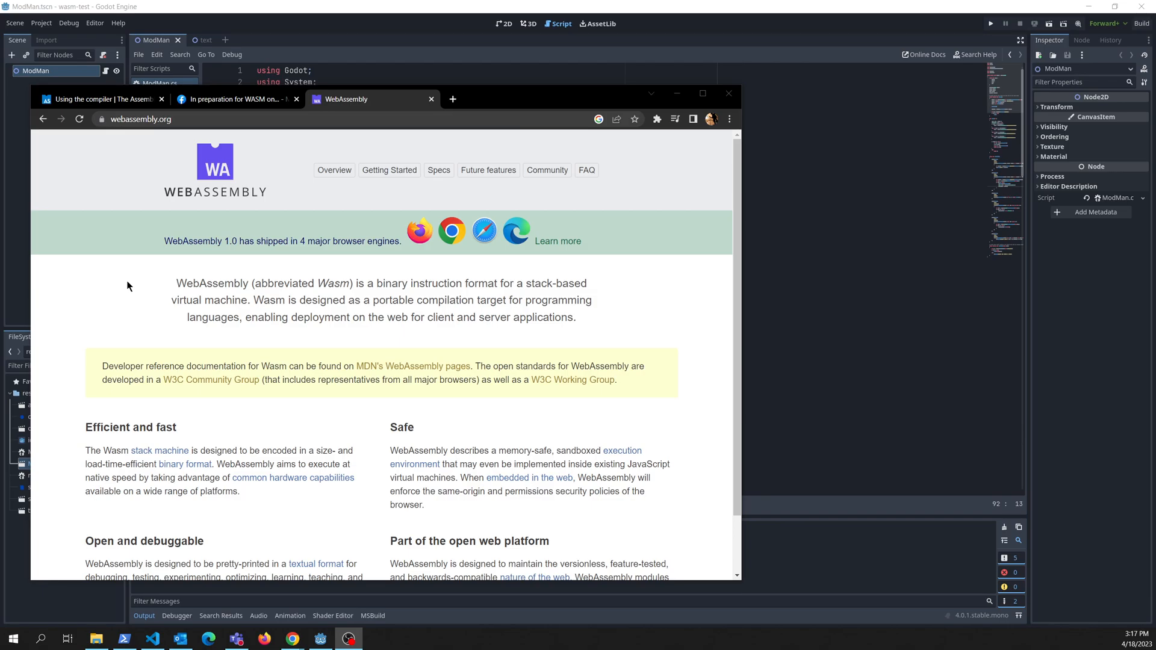
mouse_move(236, 99)
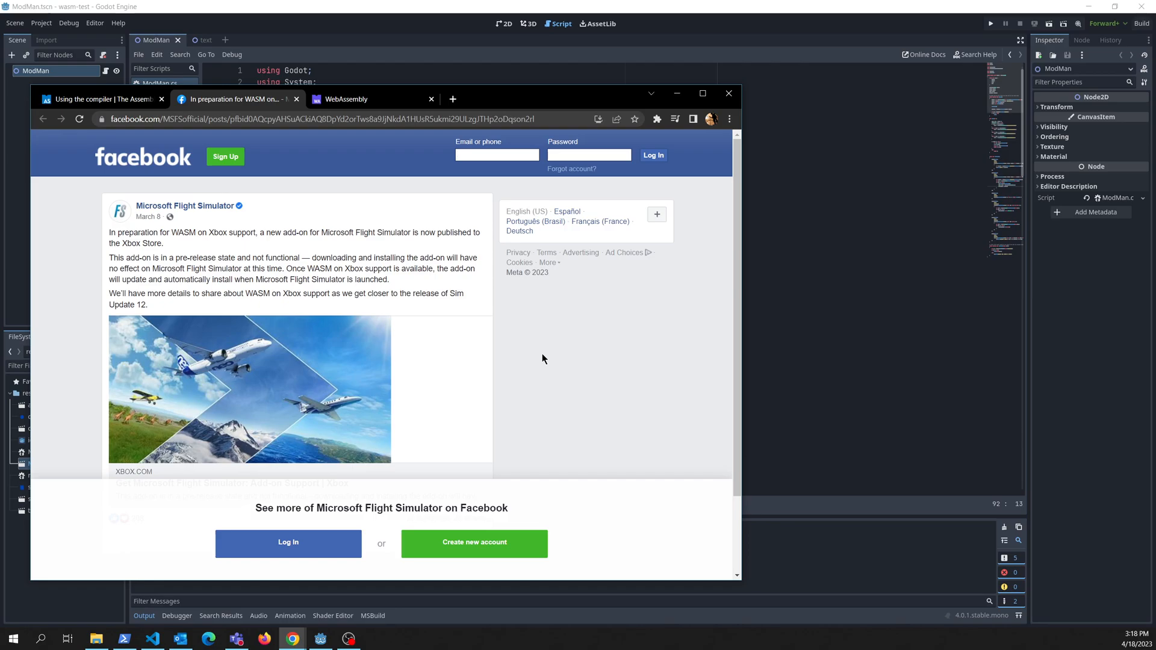
- Bring up the Wasmtime homepage at wasmtime.dev in a new Chrome tab
left_click(498, 156)
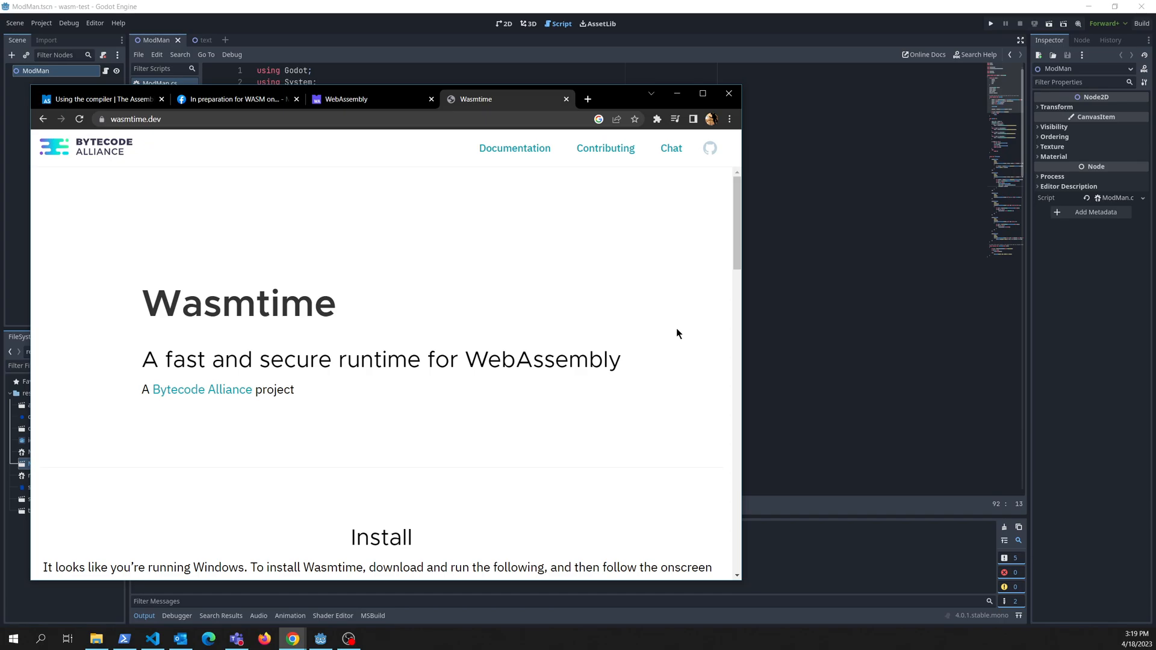
scroll("down", 3)
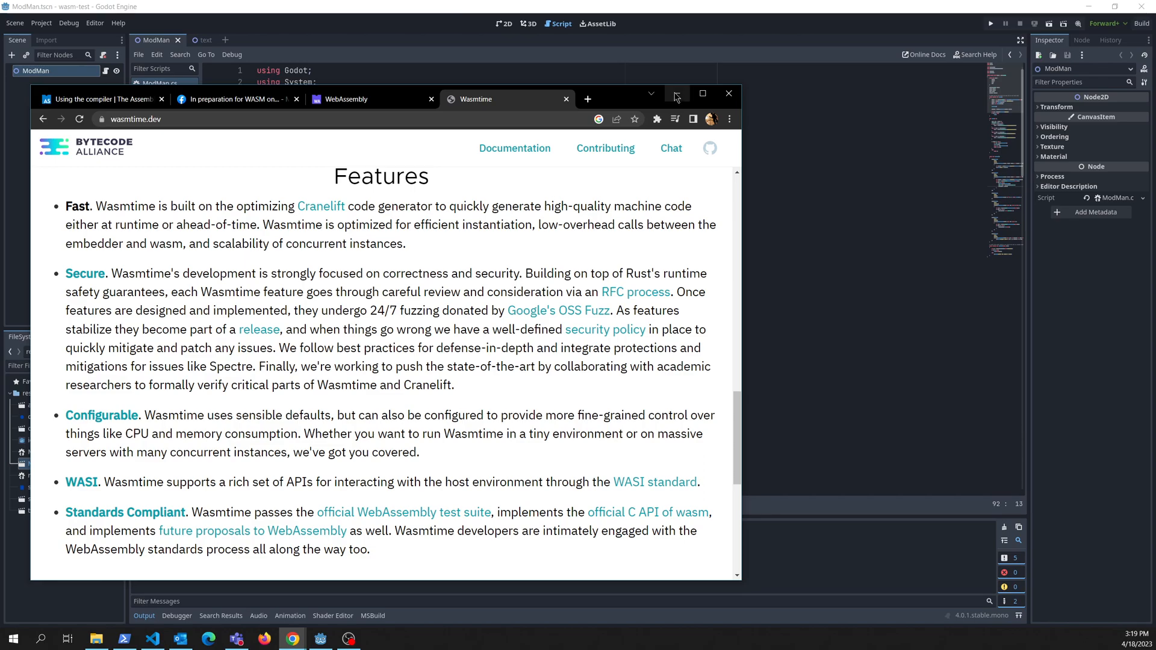
mouse_move(675, 94)
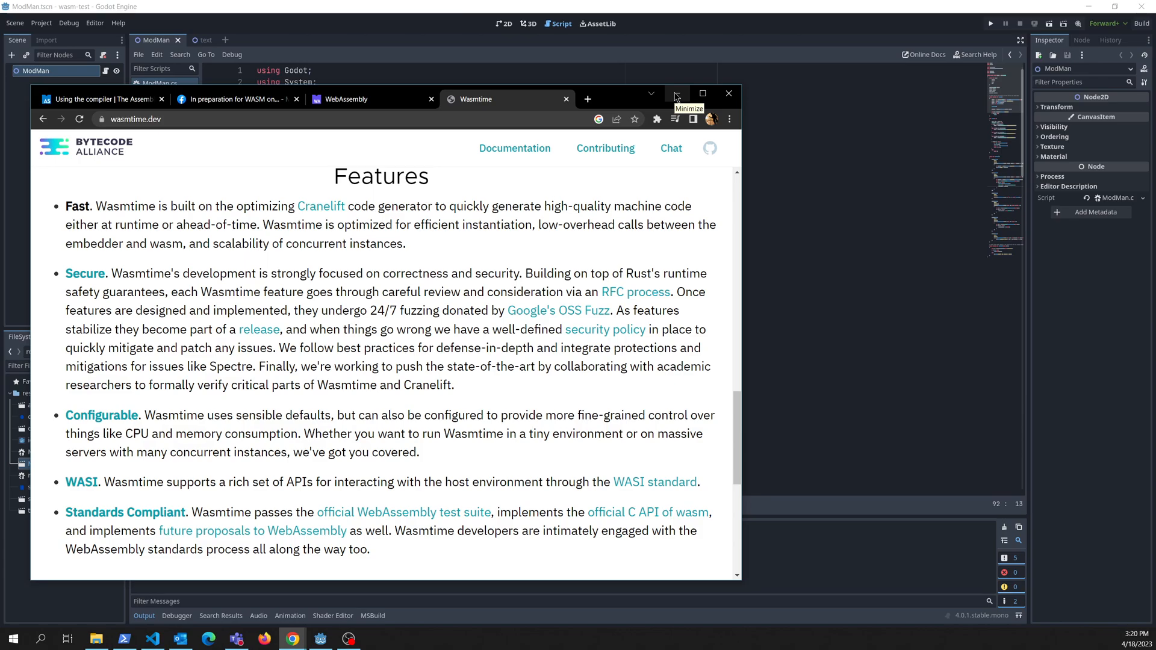
- Minimize Chrome to reveal puzzle.ts in Visual Studio Code
left_click(674, 94)
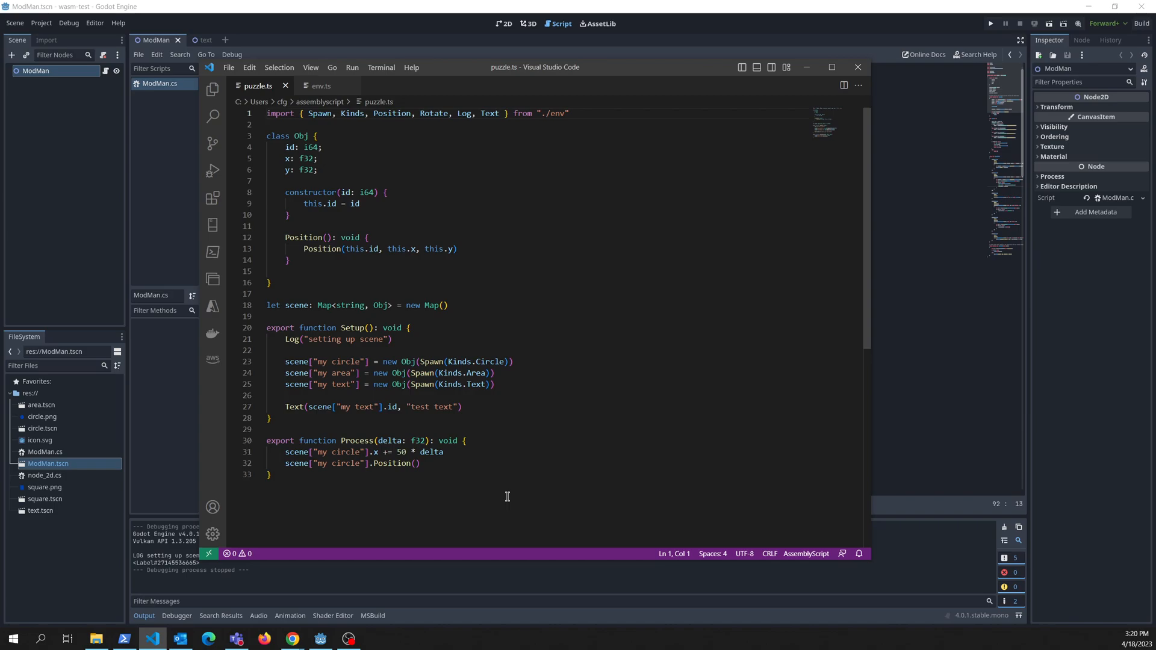
mouse_move(419, 327)
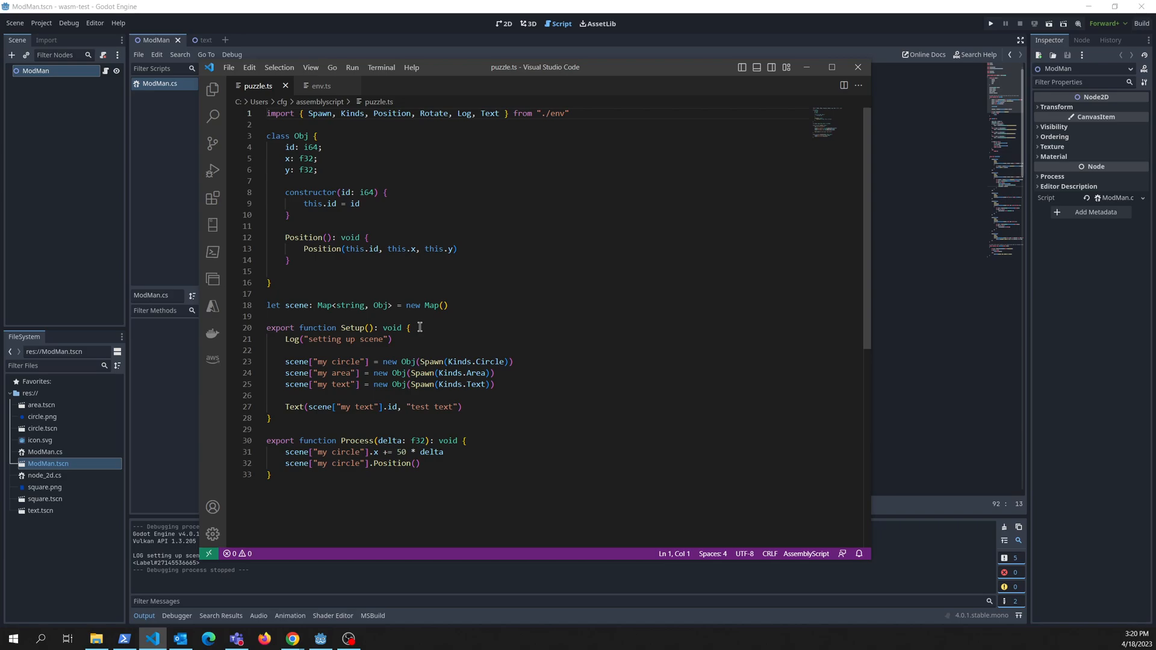
mouse_move(507, 468)
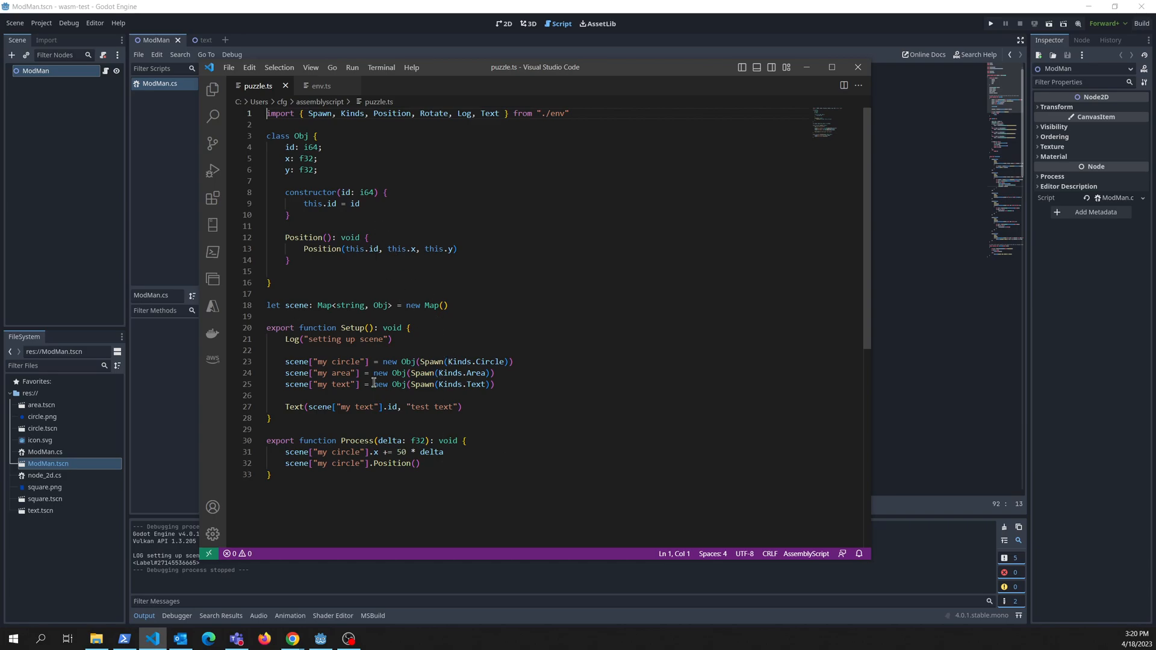
mouse_move(454, 505)
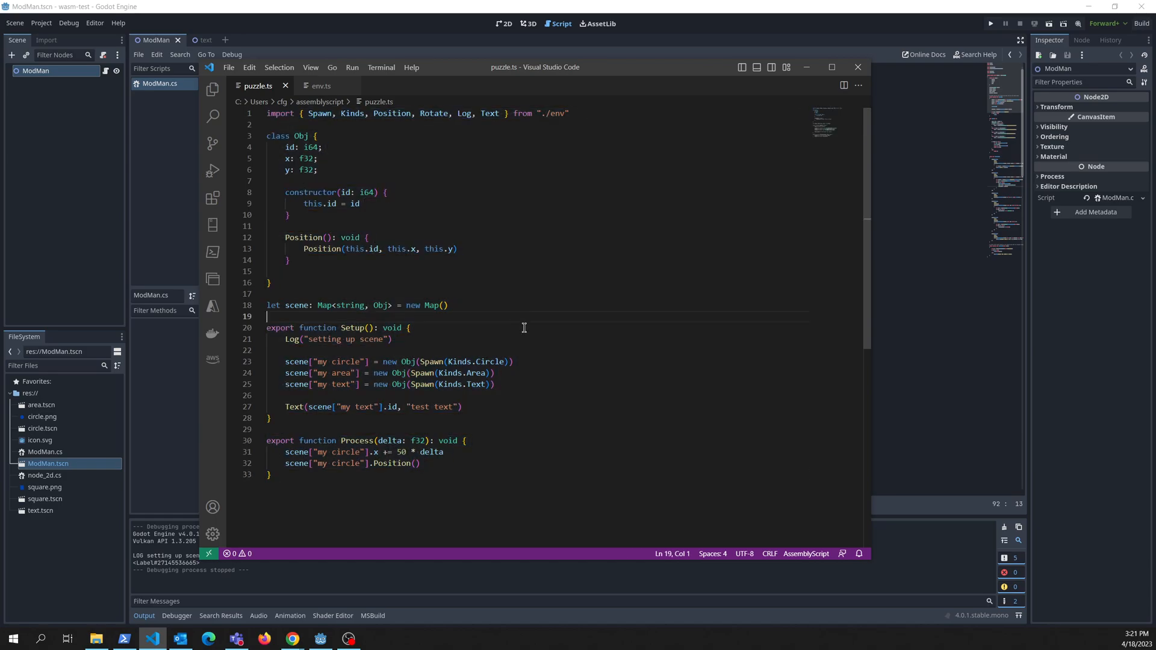
mouse_move(516, 328)
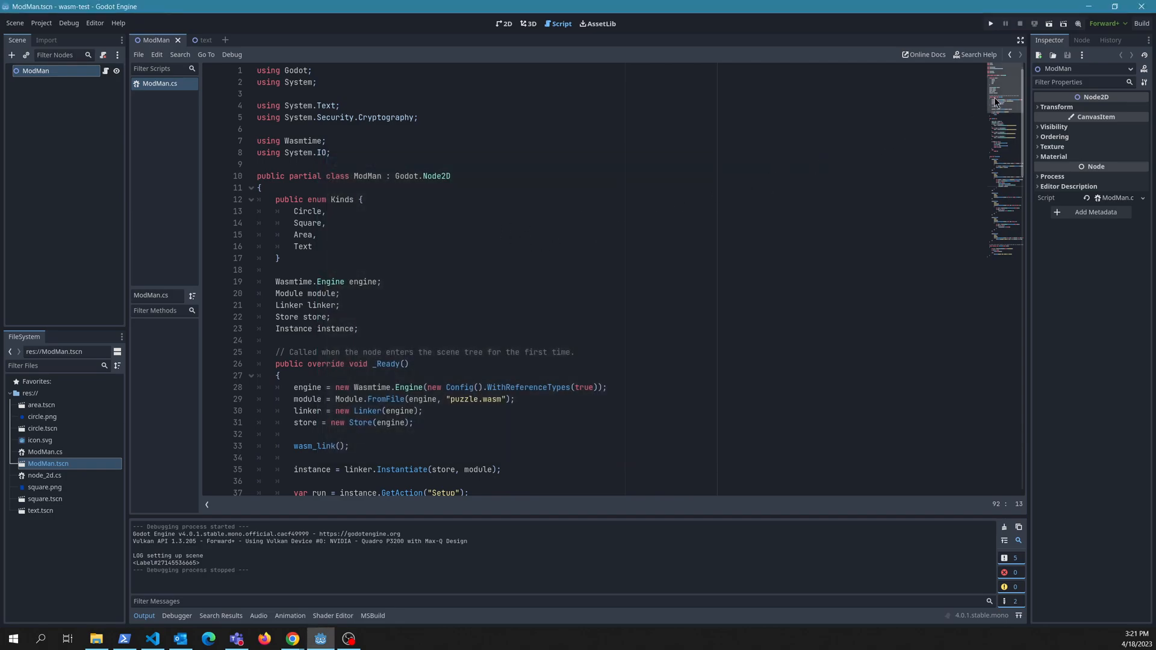
scroll("down", 3)
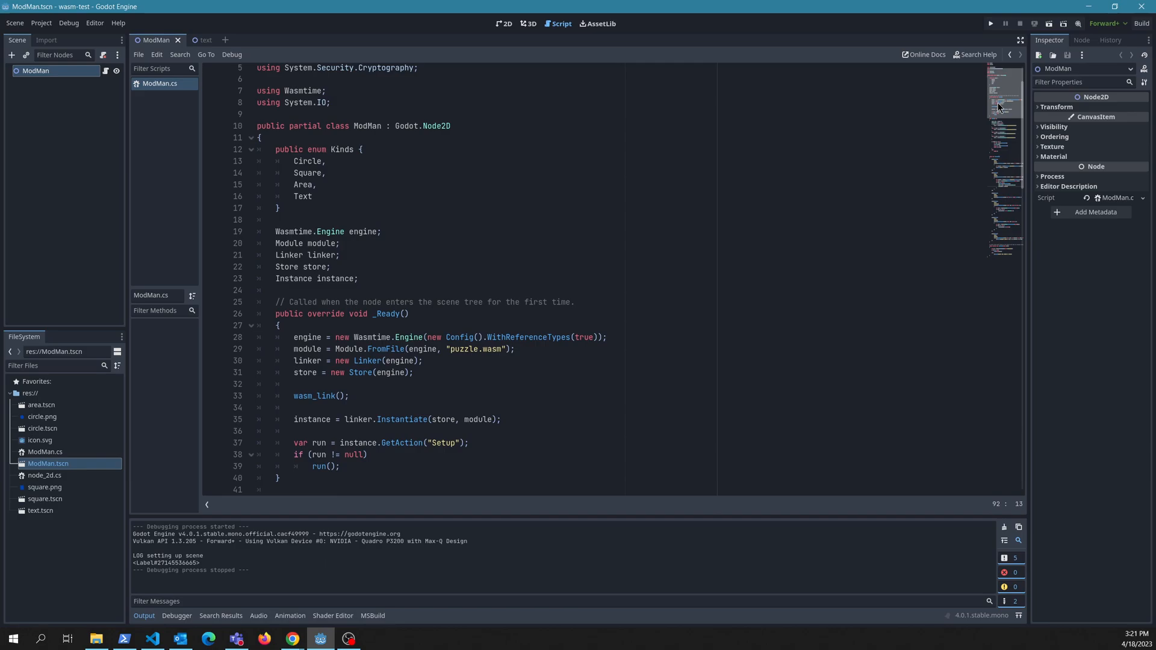
scroll("down", 3)
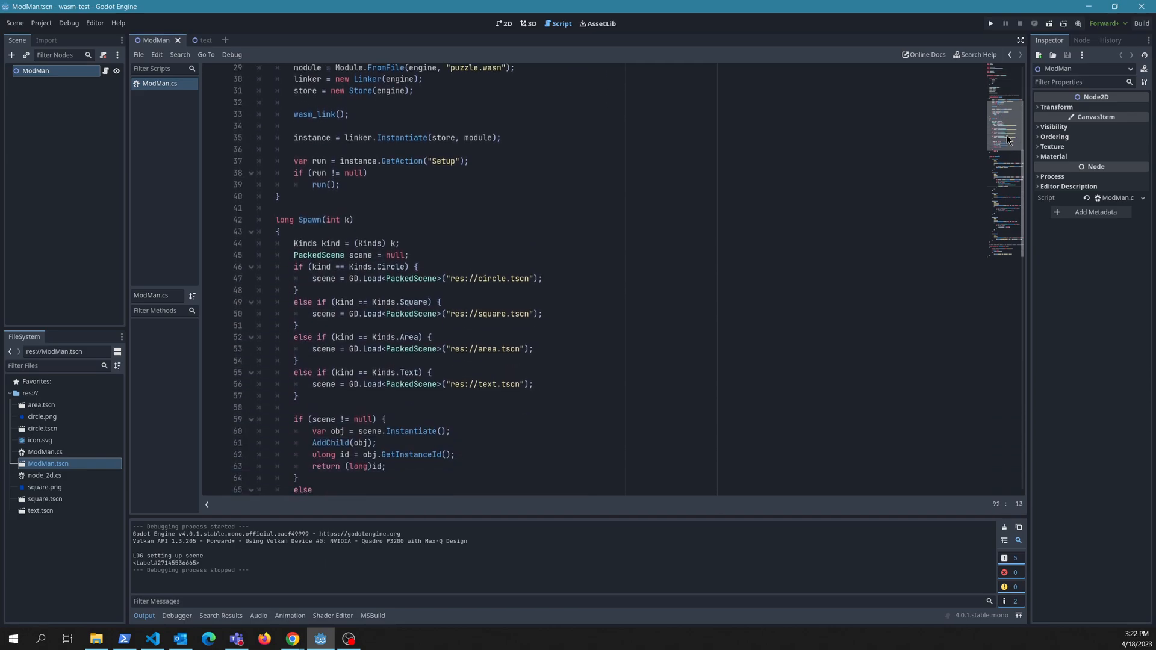
scroll("down", 3)
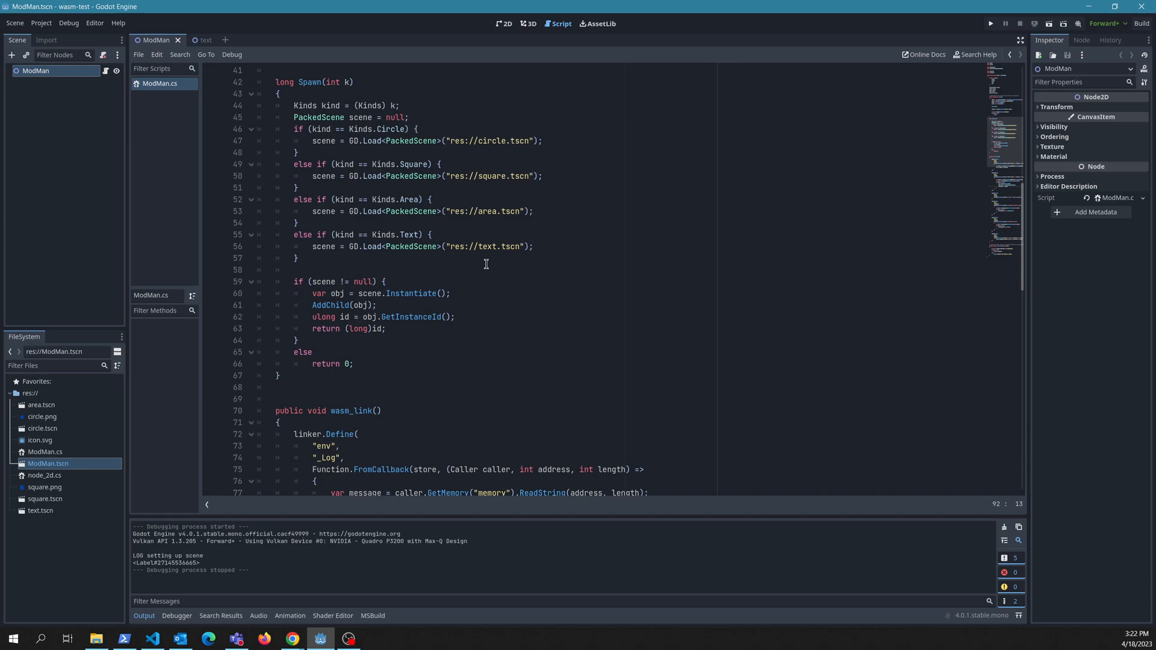
mouse_move(489, 255)
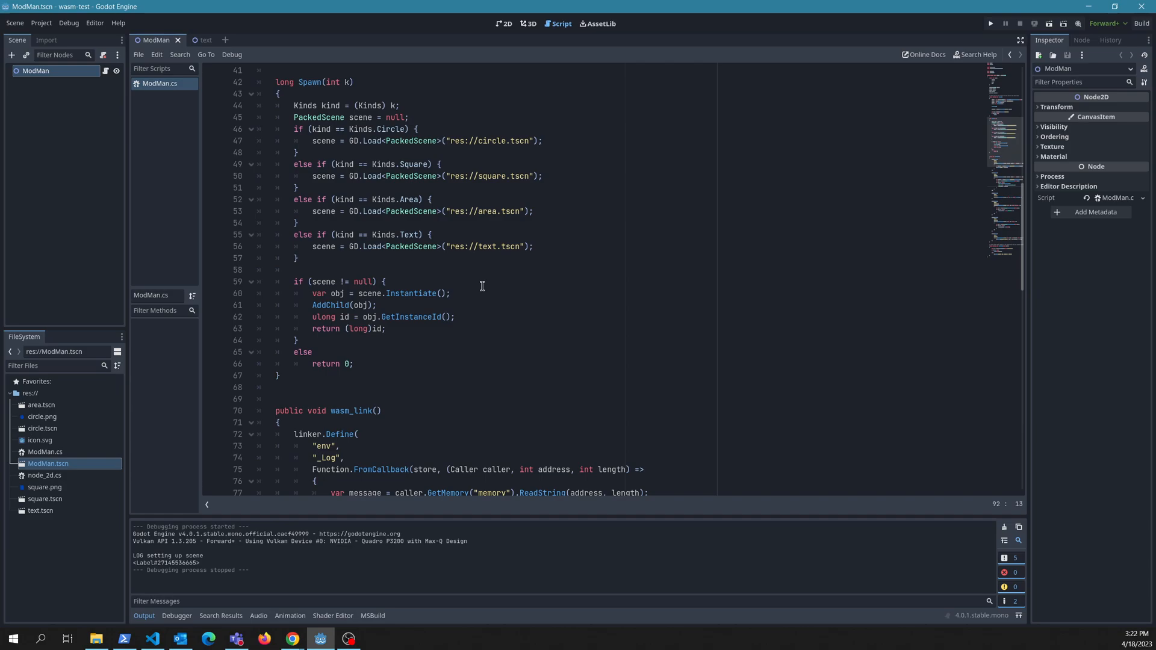
scroll("down", 3)
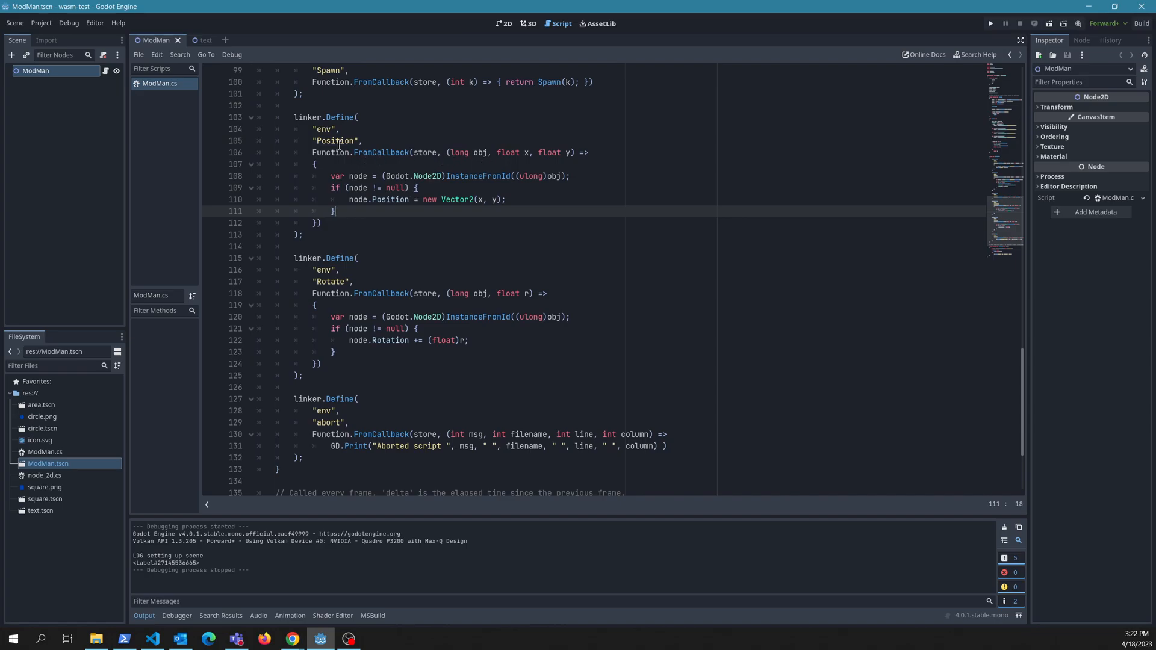
mouse_move(471, 250)
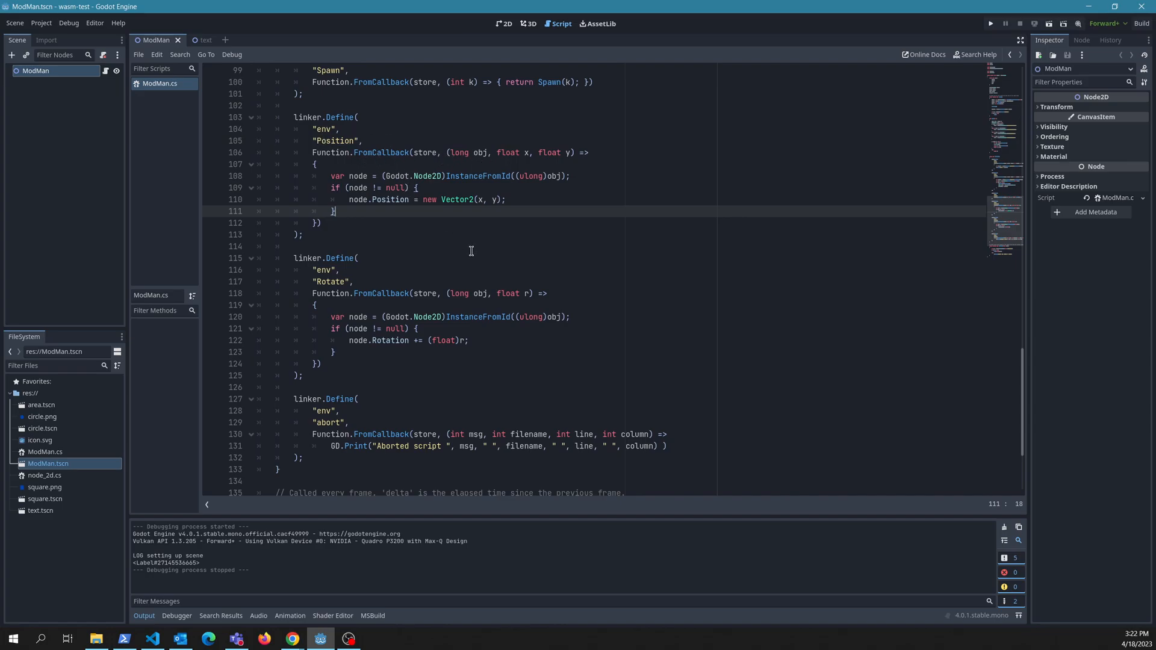
mouse_move(507, 288)
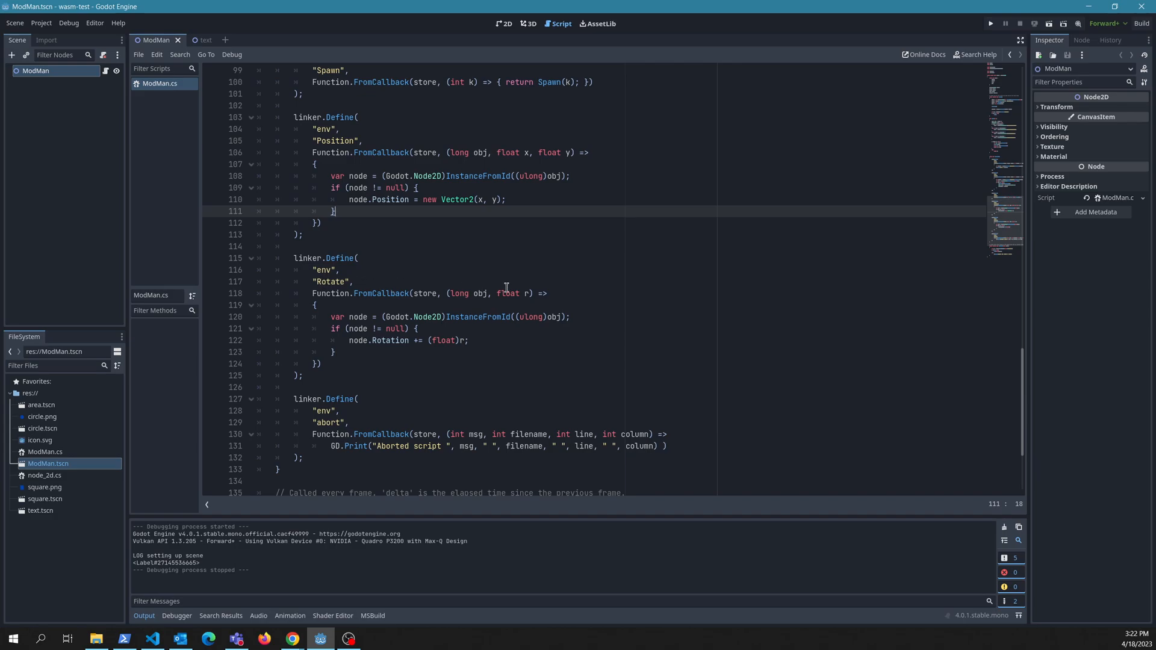
scroll("down", 3)
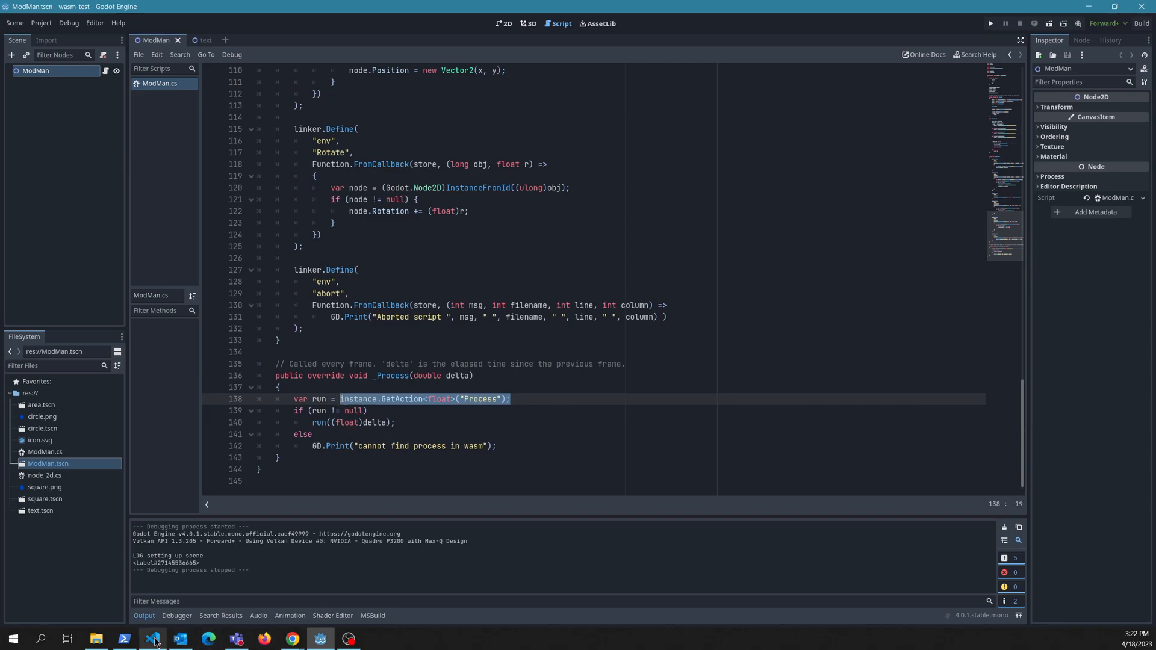
- Switch to puzzle.ts and highlight the Process function name and its nearby code
left_click(152, 638)
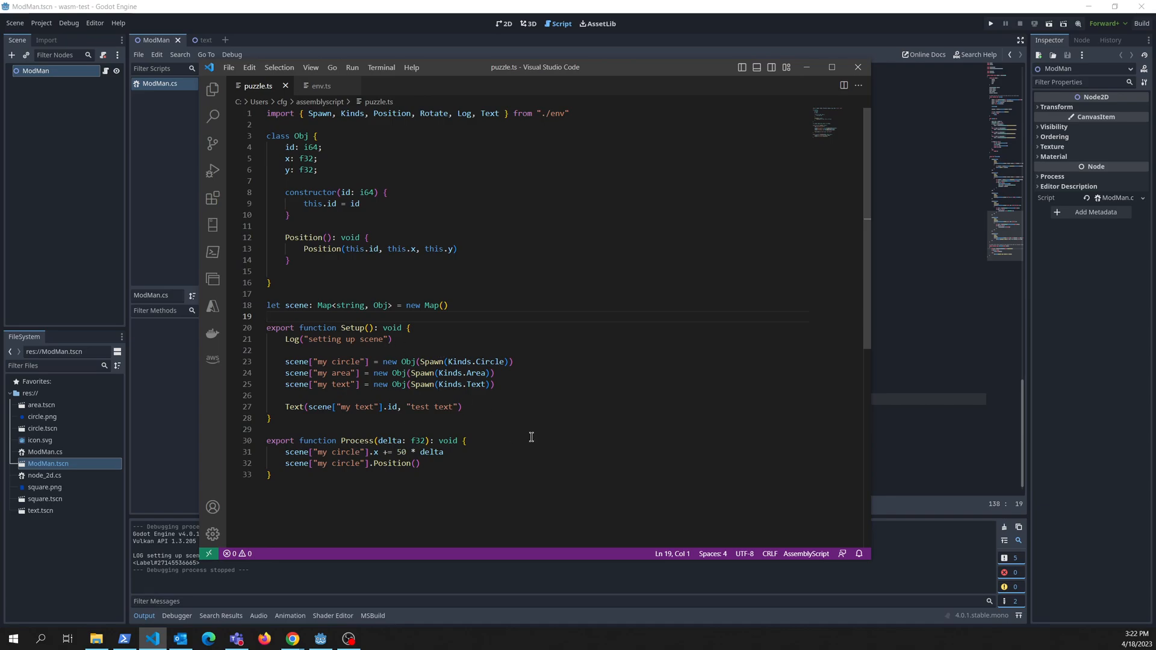
double_click(358, 440)
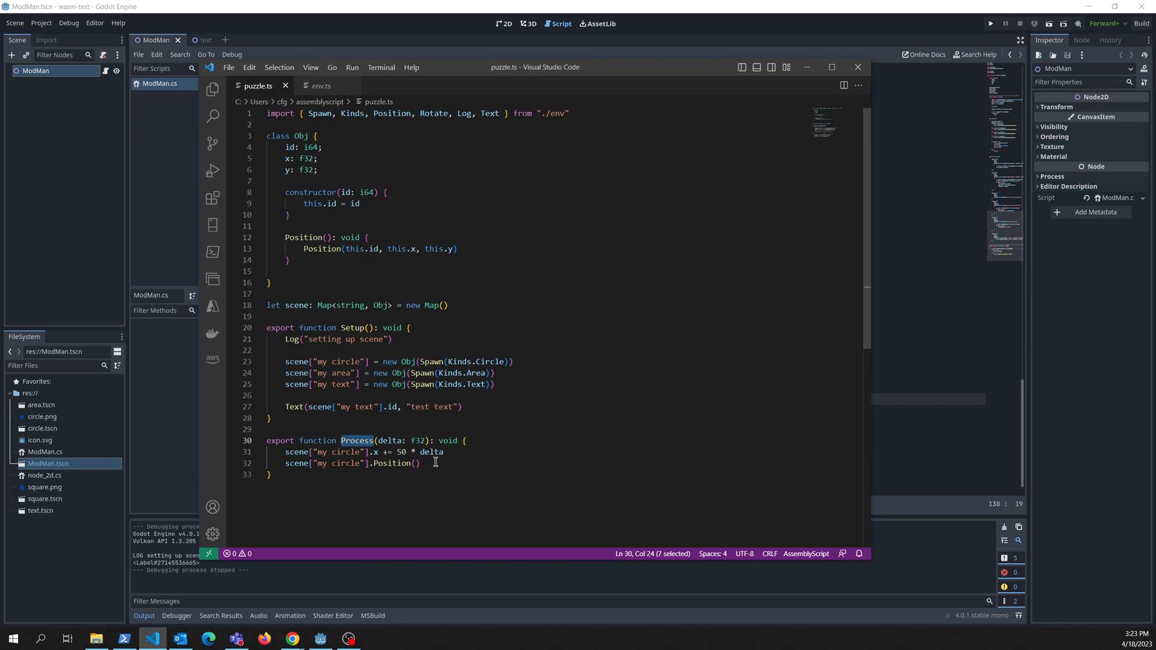
left_click_drag(288, 451, 420, 462)
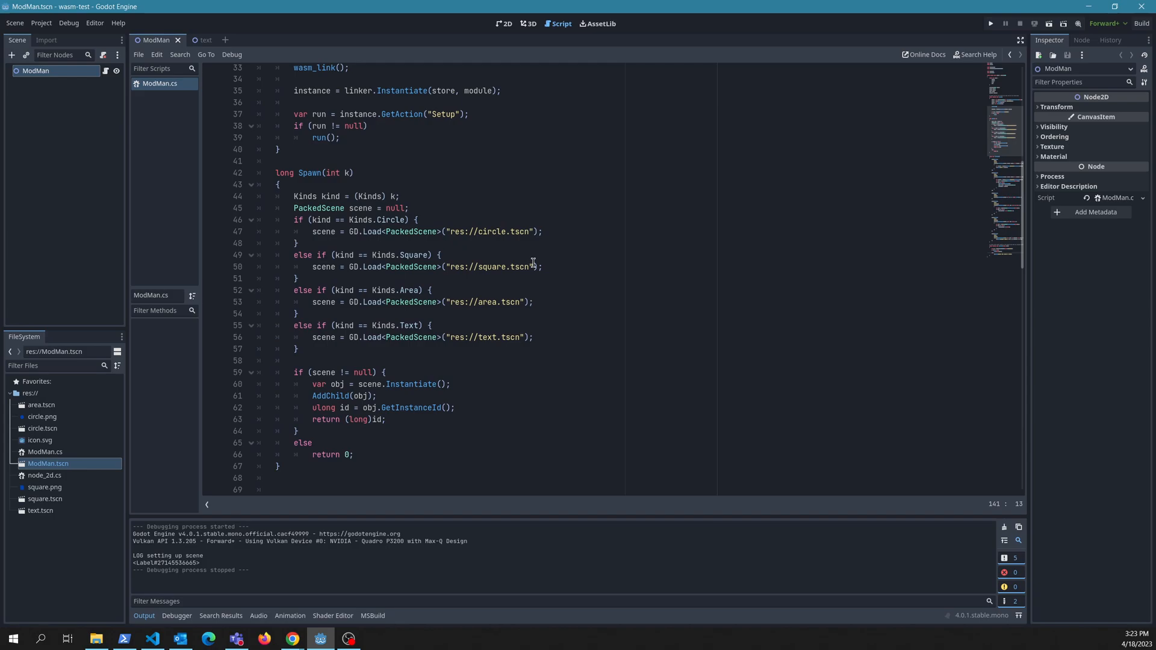
mouse_move(475, 240)
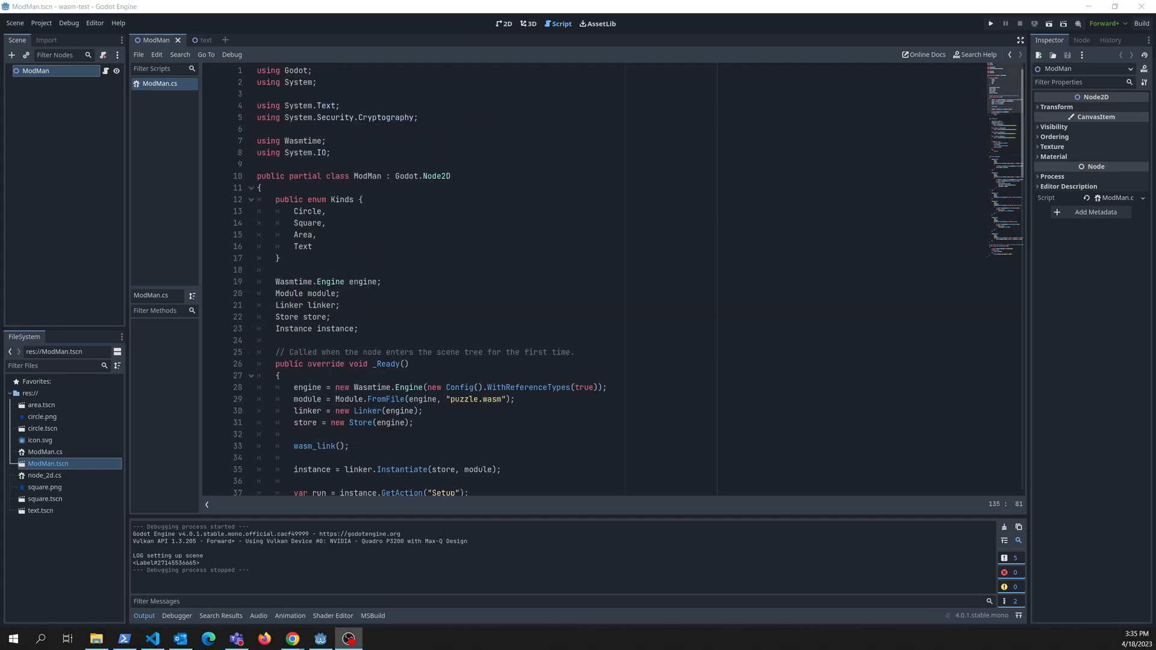
- Scroll through ModMan.cs around the Spawn function
scroll("down", 3)
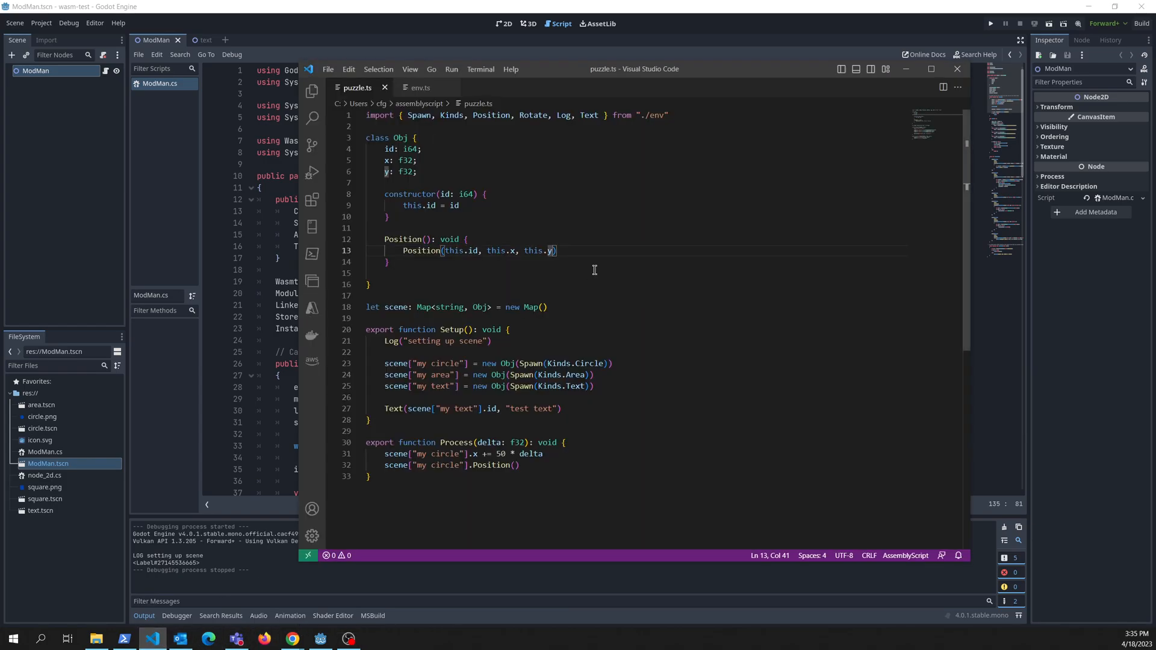
- Bring Godot's ModMan.cs script editor forward at the Spawn method
left_click(422, 86)
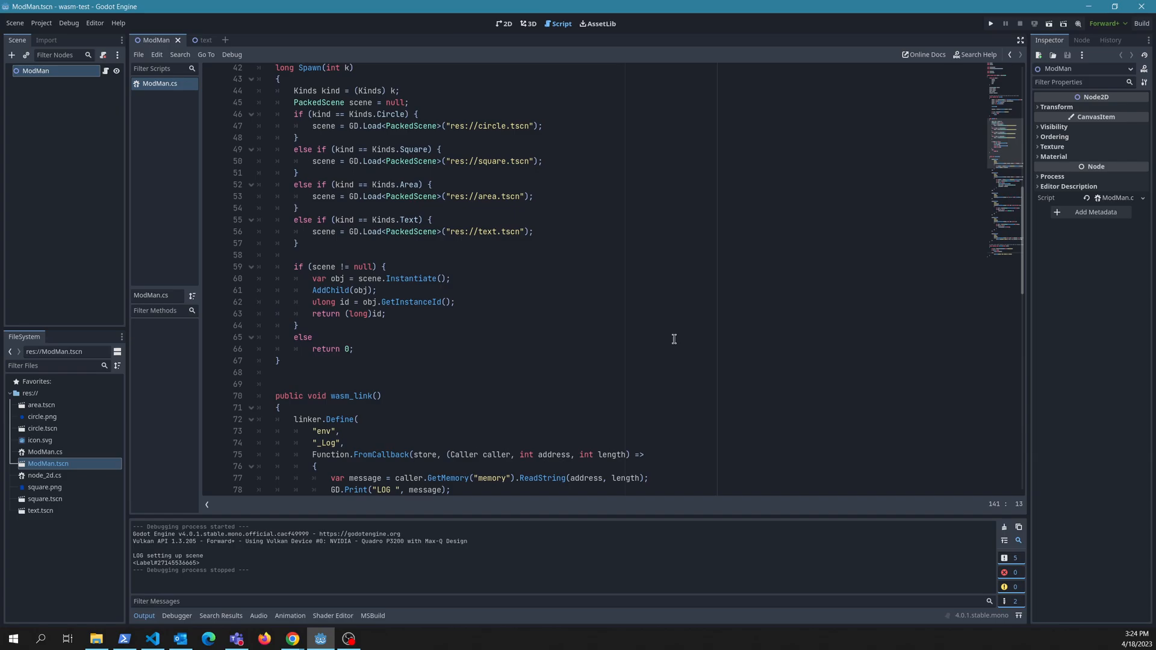
scroll("down", 3)
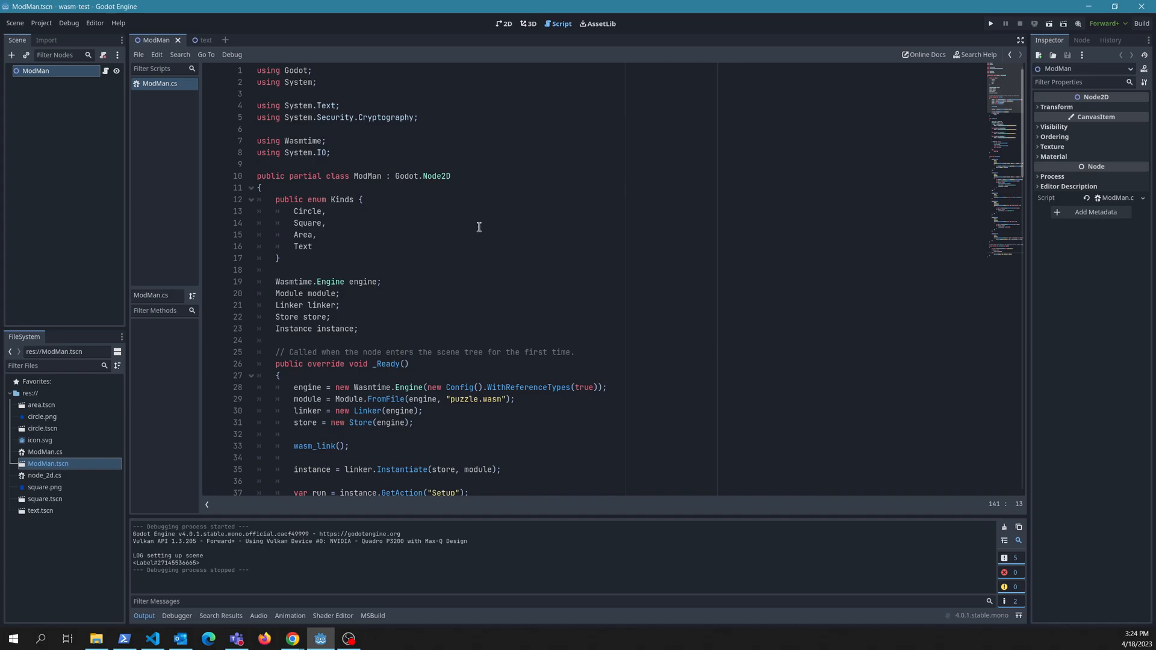
mouse_move(475, 224)
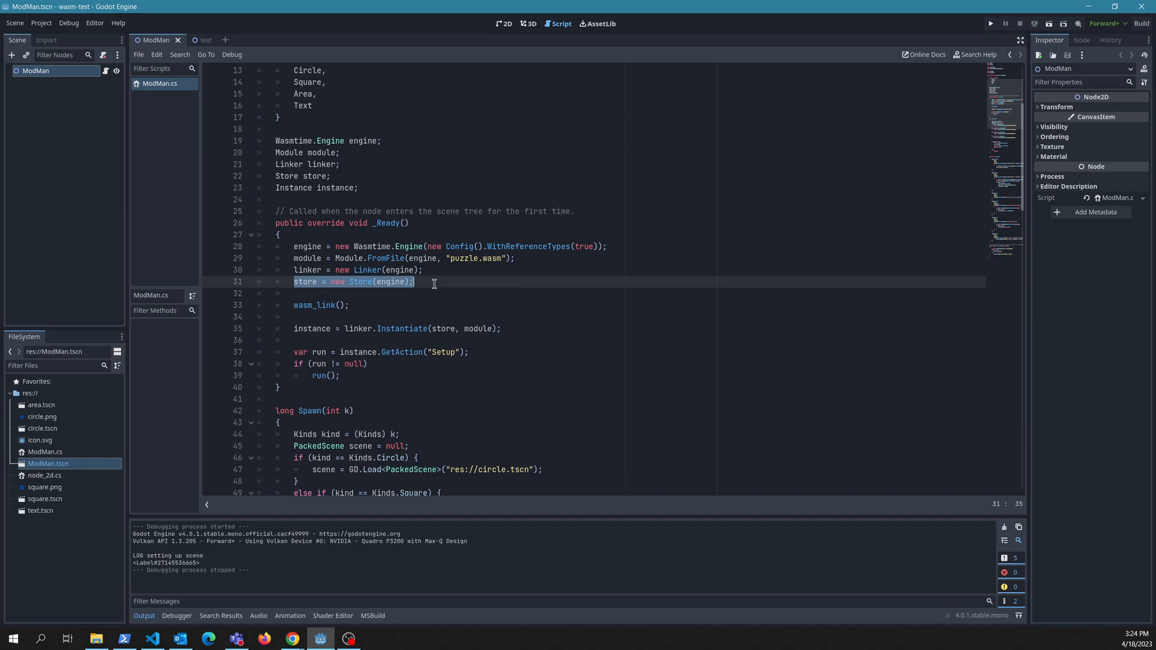
mouse_move(622, 354)
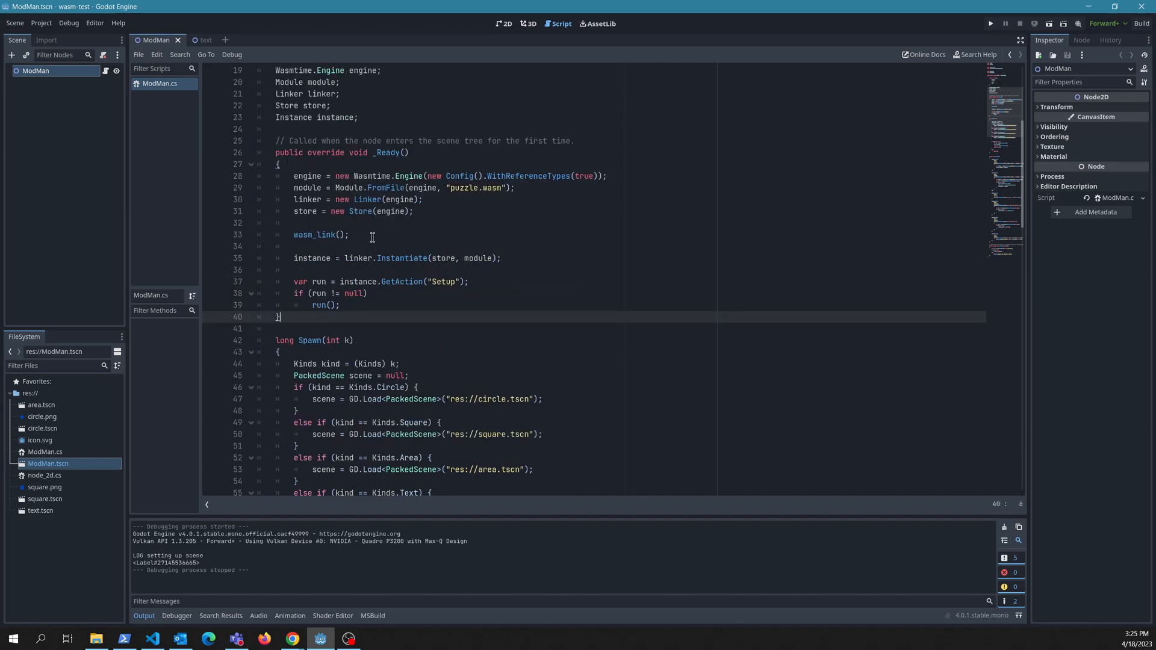
mouse_move(566, 256)
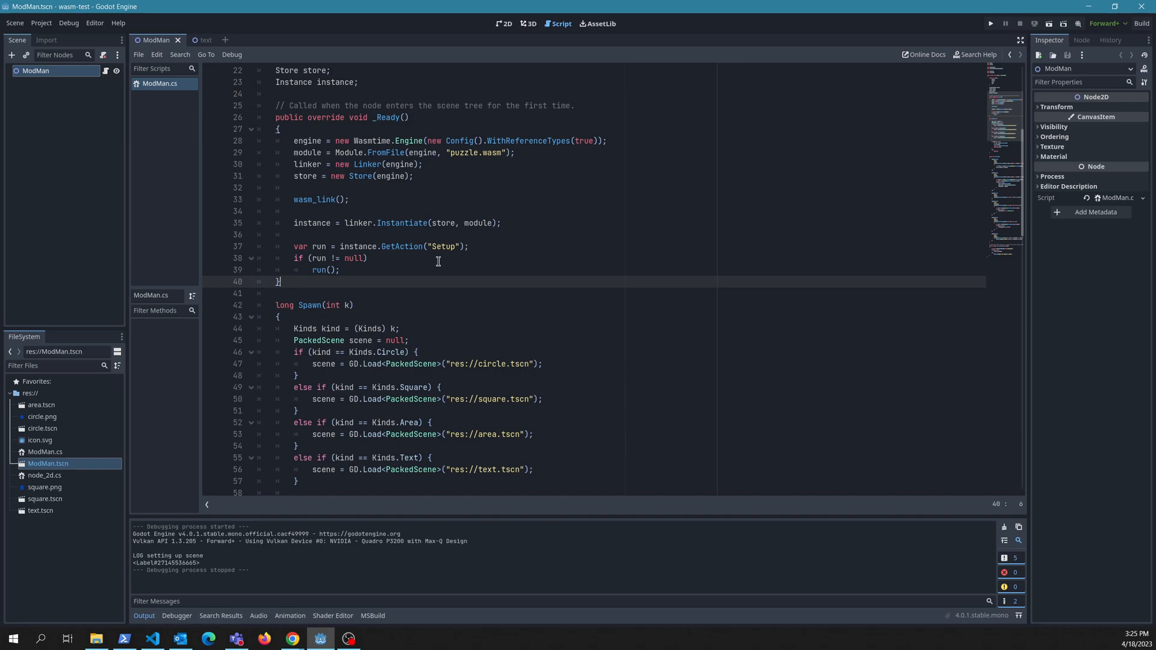
mouse_move(316, 243)
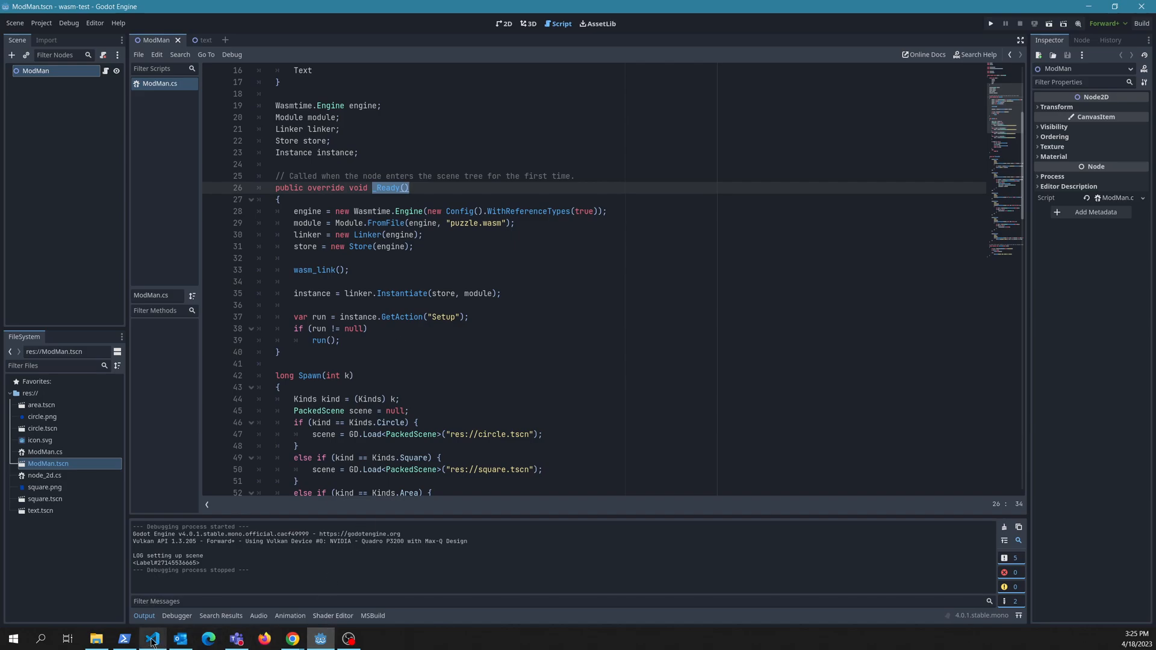
left_click(152, 639)
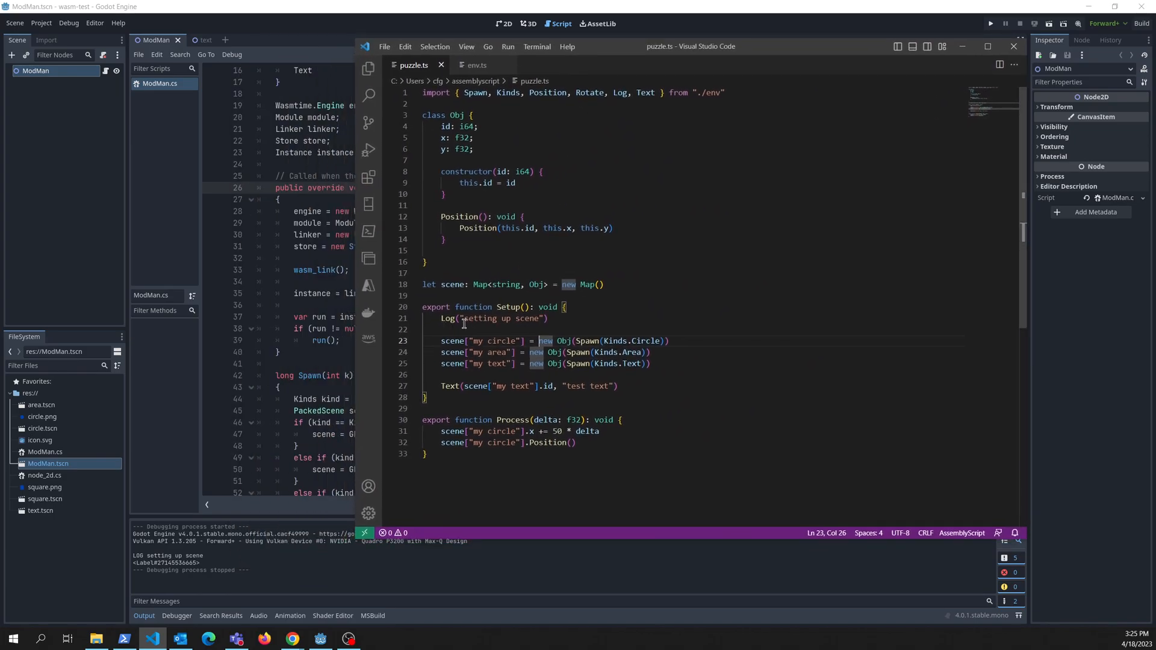
mouse_move(161, 563)
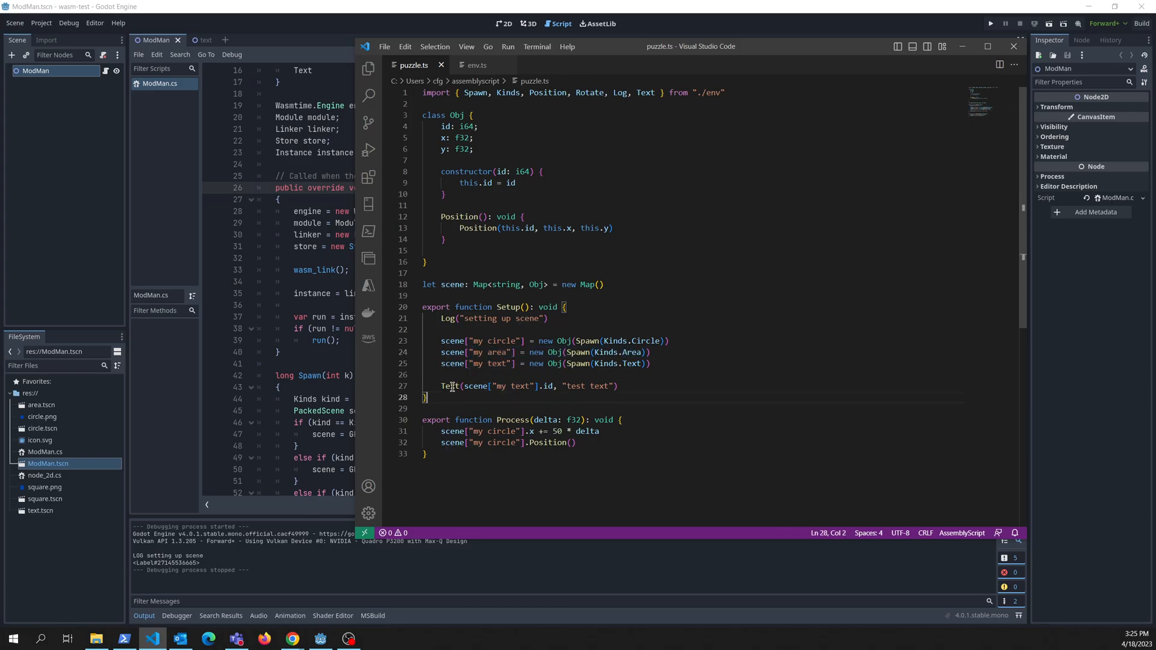
- Highlight the Text(...) line inside Setup in puzzle.ts
triple_click(527, 386)
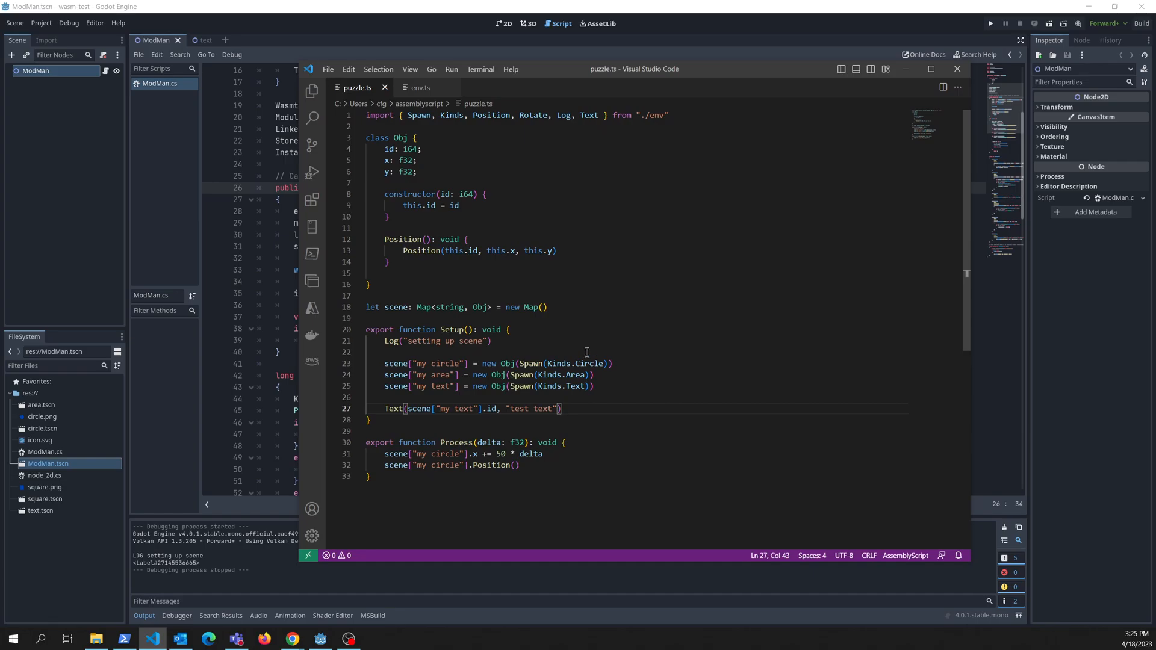
- Switch to env.ts and highlight the body of the Log helper function
left_click(421, 87)
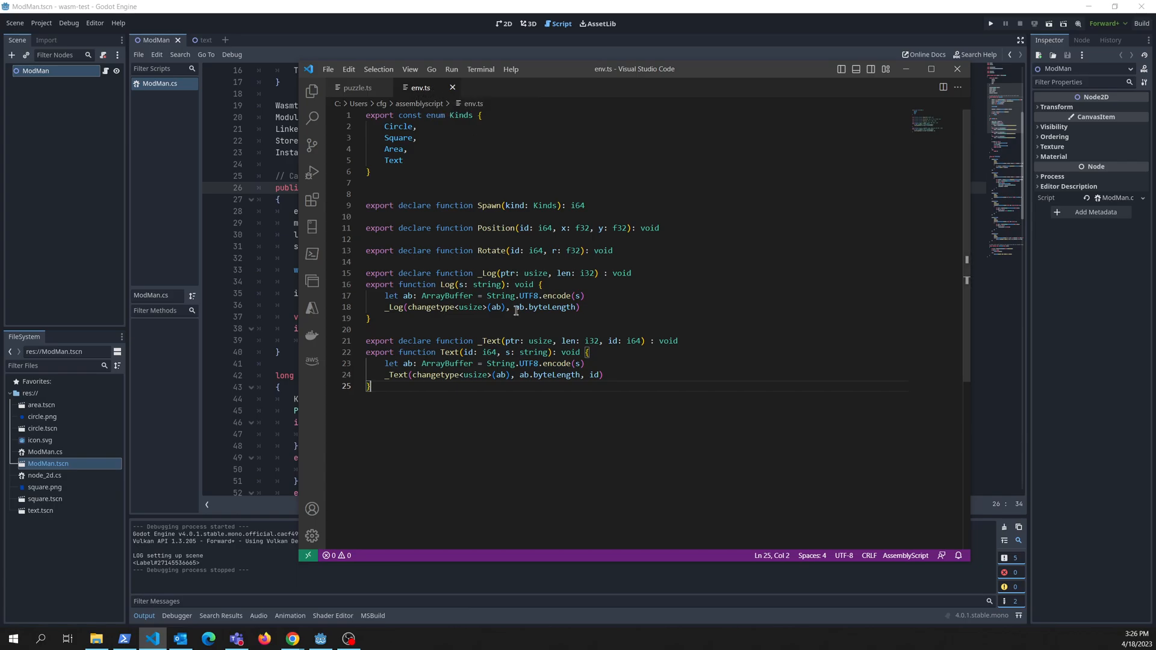
mouse_move(408, 116)
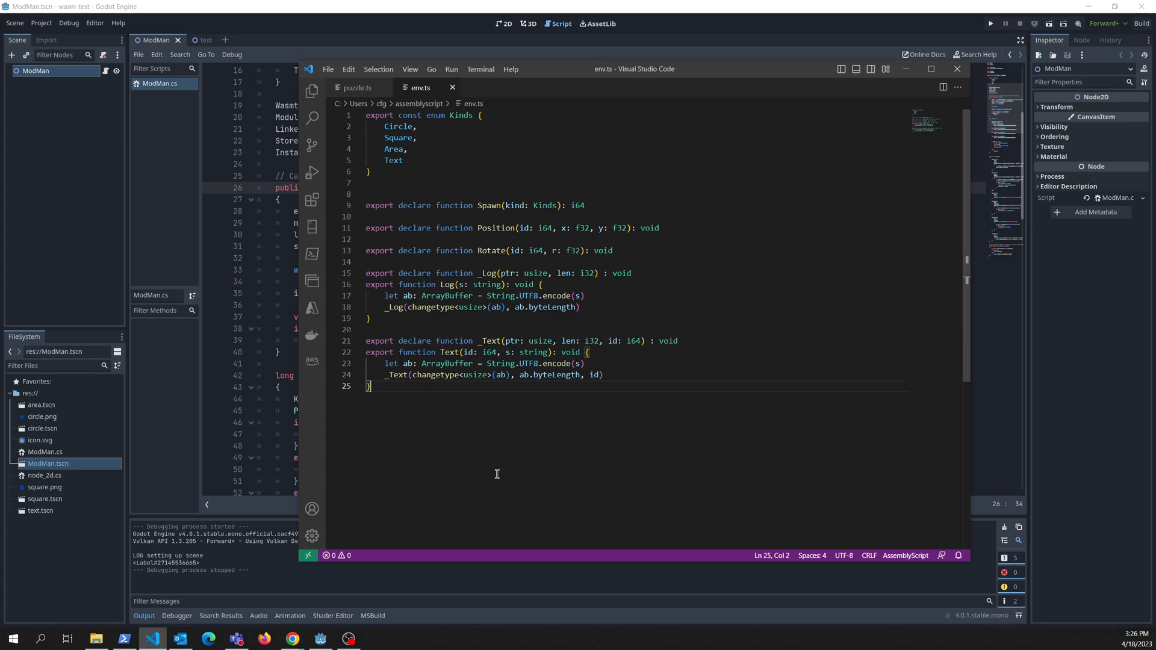
left_click_drag(363, 284, 374, 317)
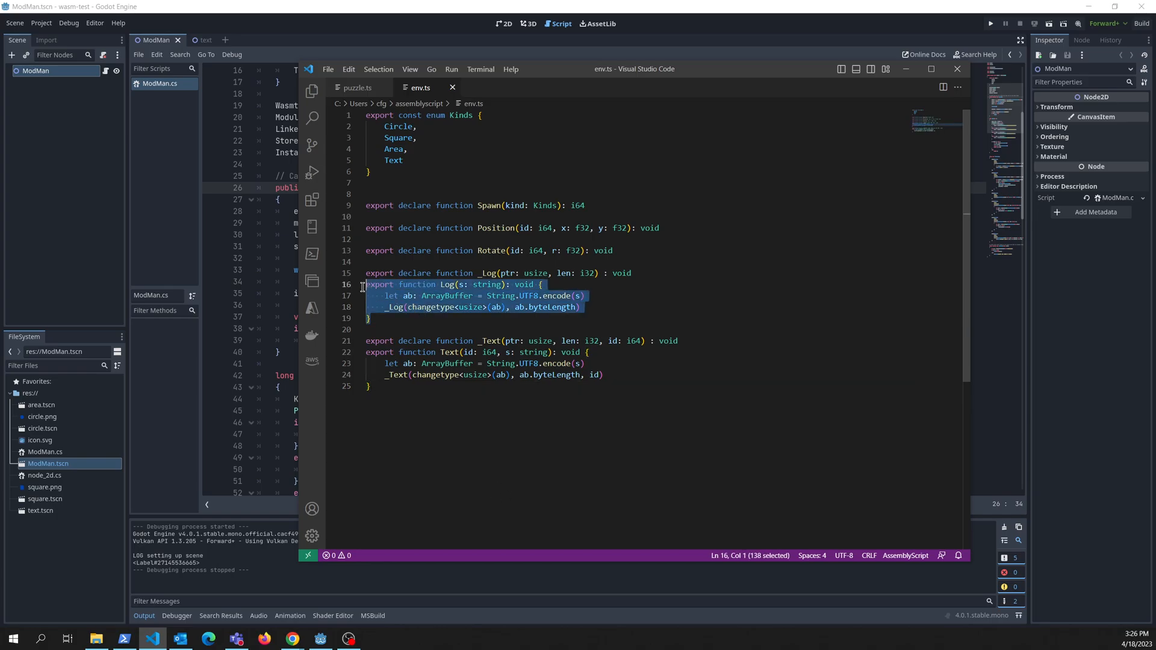
mouse_move(505, 323)
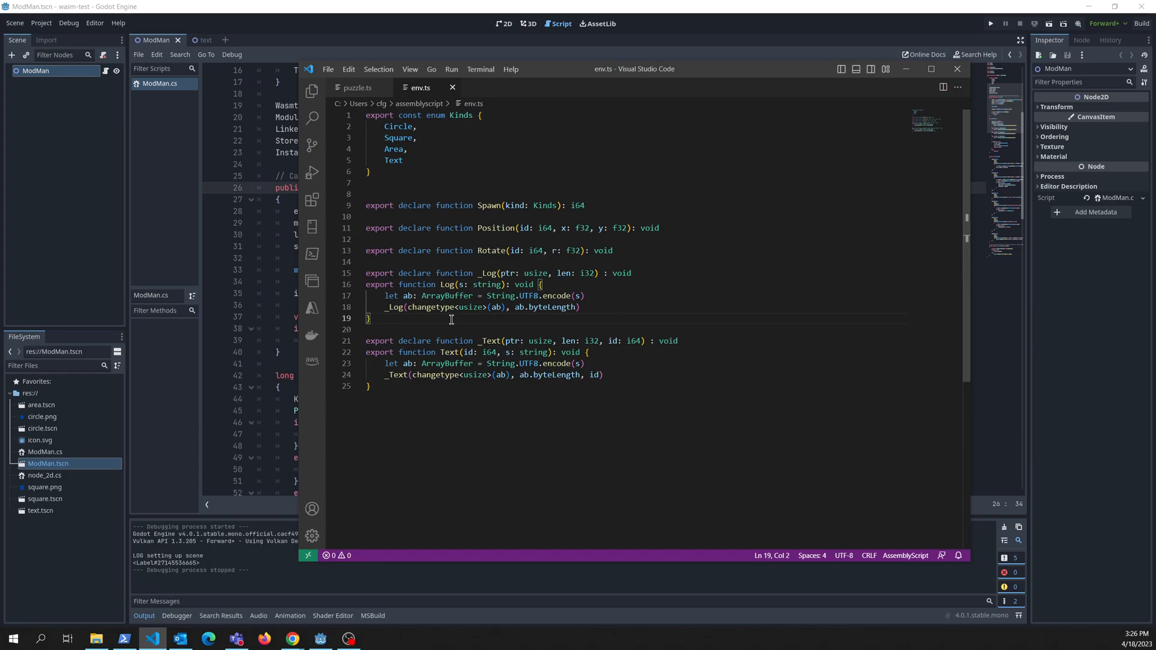
mouse_move(545, 326)
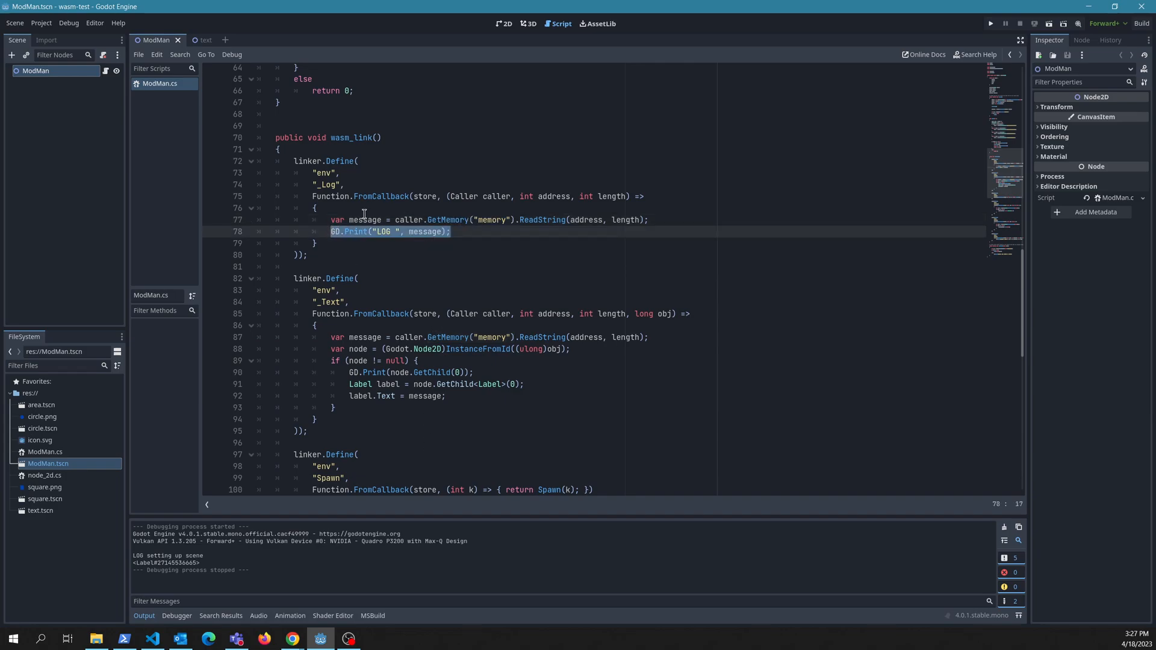
- Bring VS Code forward over Godot and switch from env.ts back to puzzle.ts
left_click(153, 638)
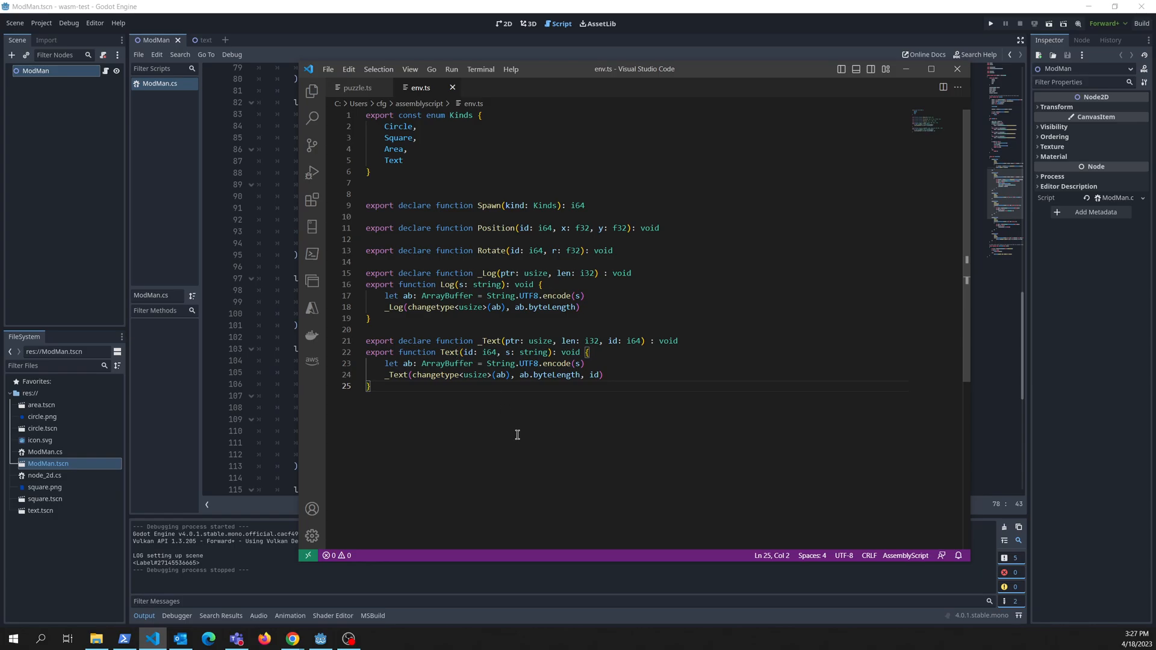
left_click(357, 88)
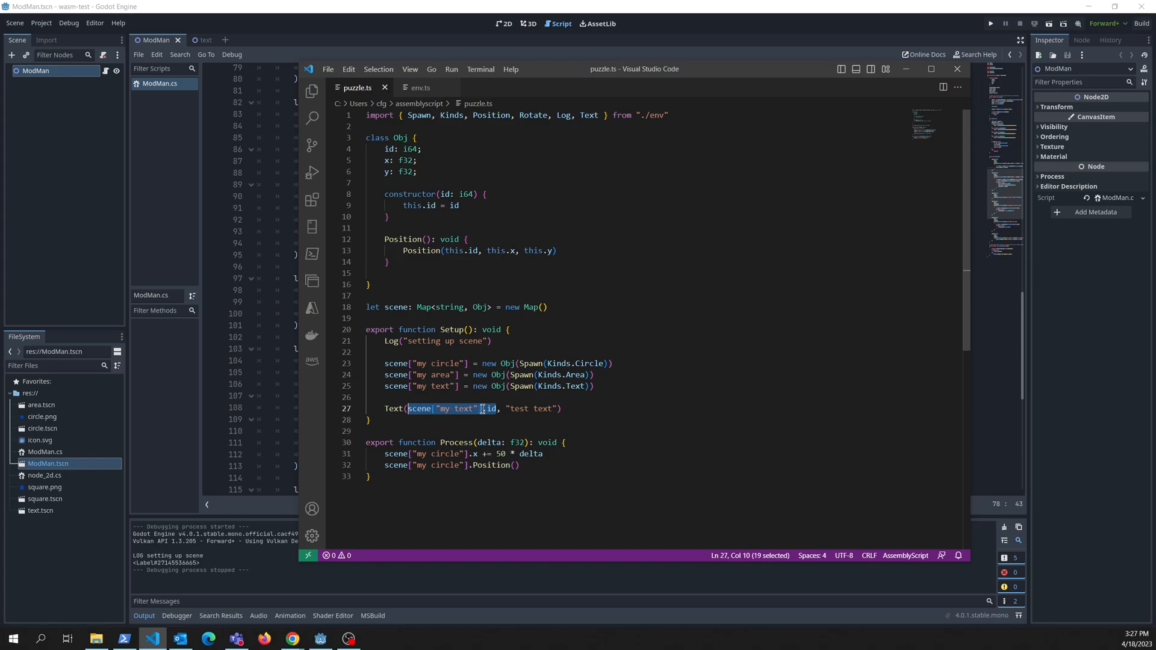
mouse_move(538, 471)
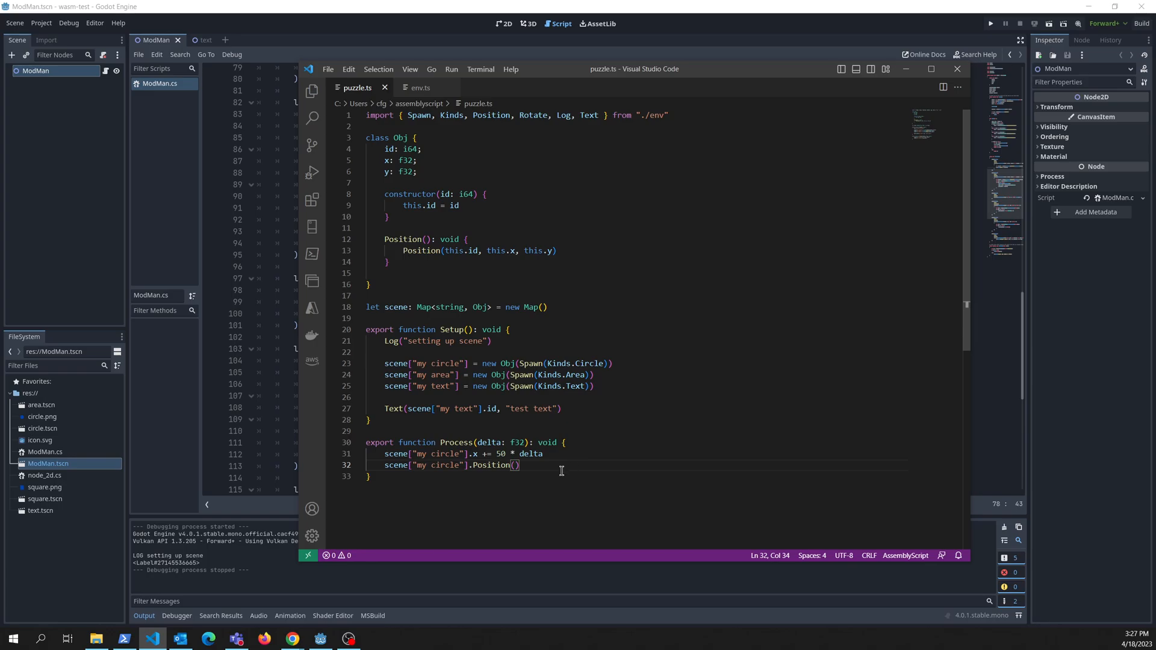
- Highlight an object id usage inside Process in puzzle.ts
double_click(487, 408)
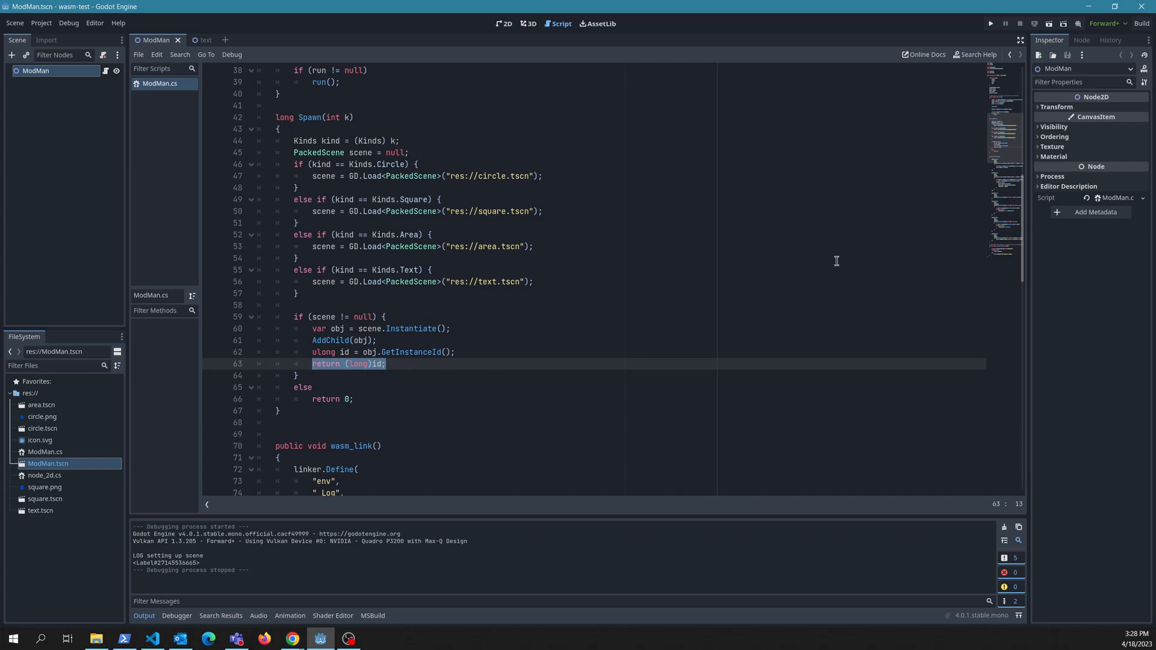
- Scroll ModMan.cs to the Spawn and Position linker callbacks and mark the Position code
scroll("down", 3)
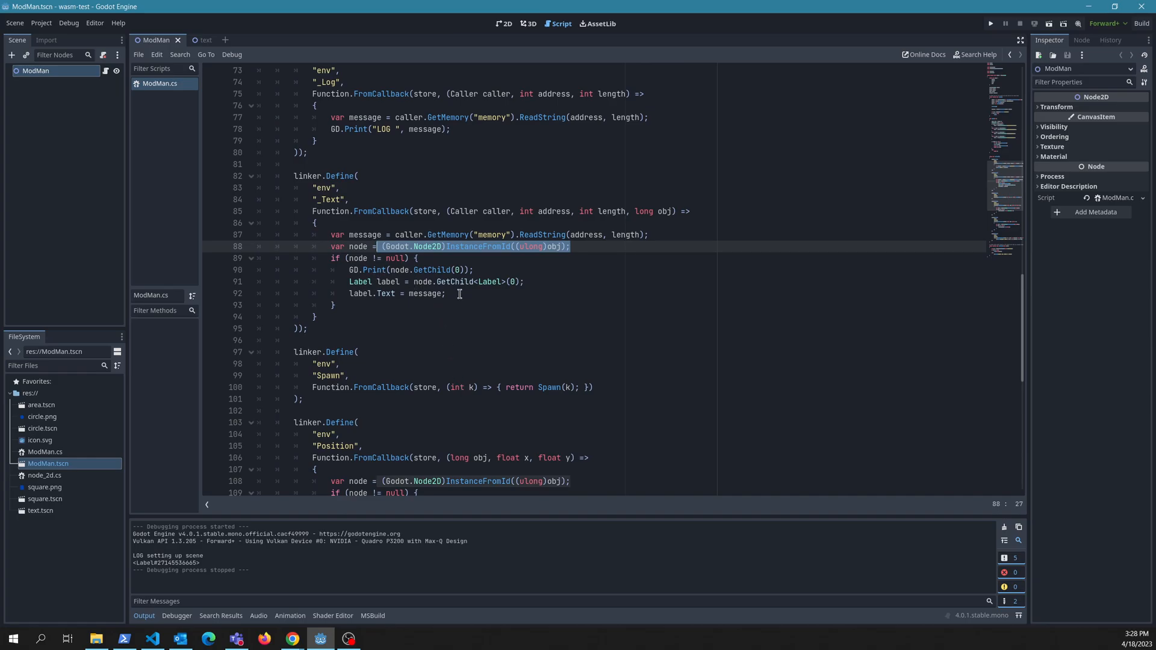
scroll("down", 3)
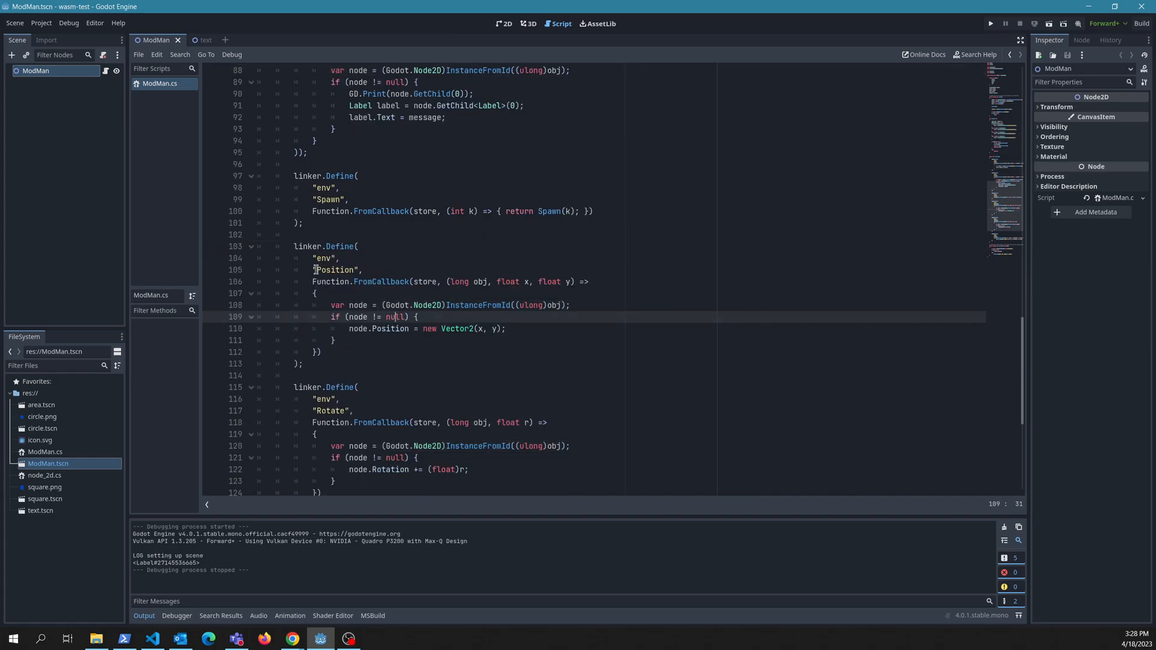
left_click(571, 305)
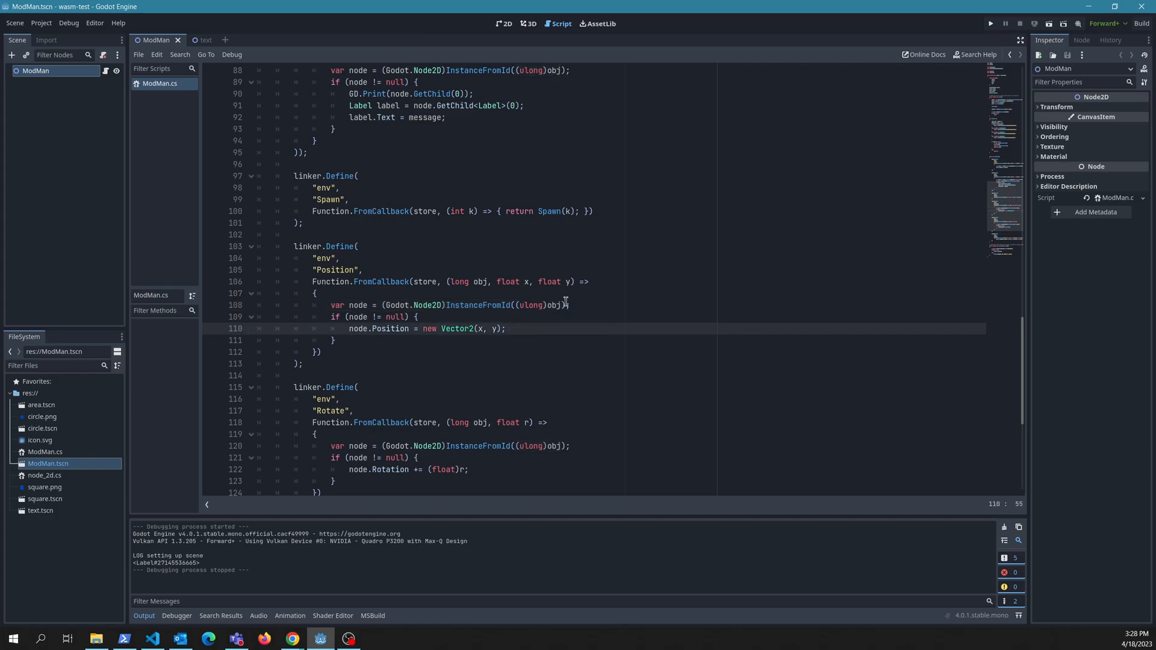
mouse_move(570, 280)
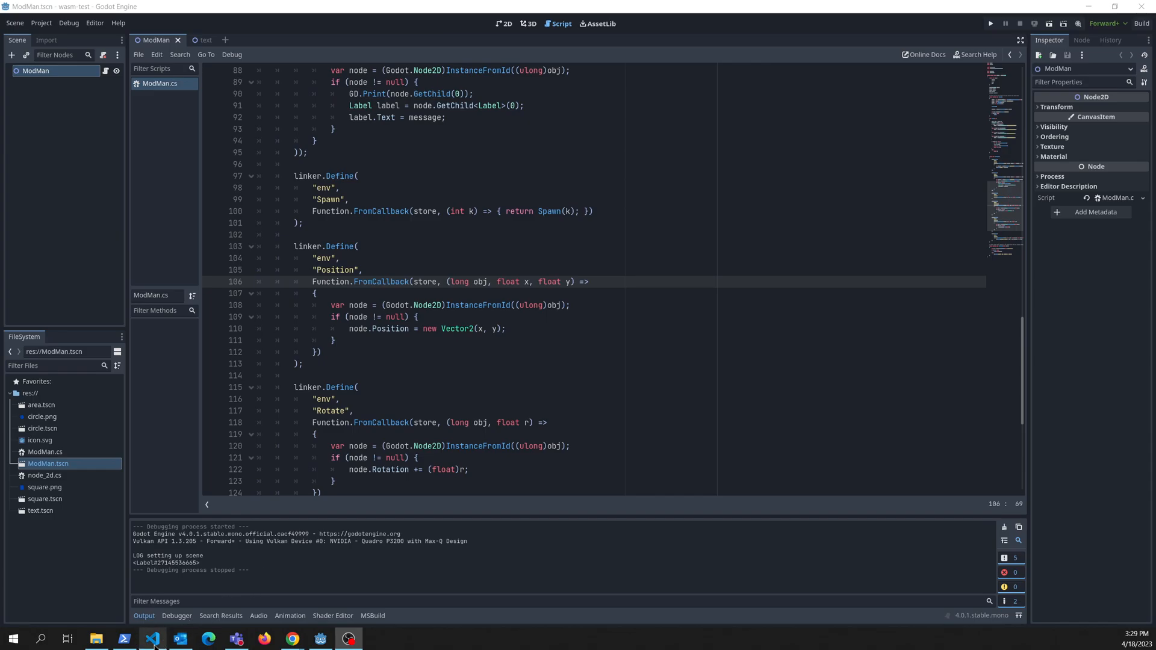
- Review puzzle.ts's host Position call arguments and the env.ts host declarations
left_click(153, 639)
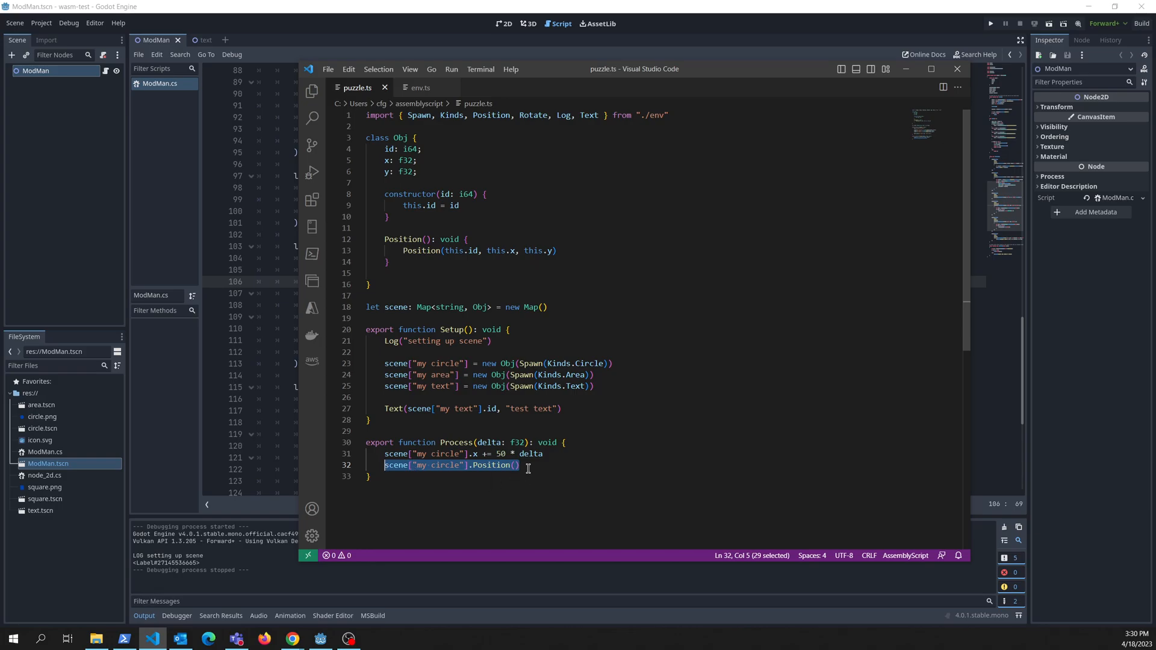
mouse_move(534, 346)
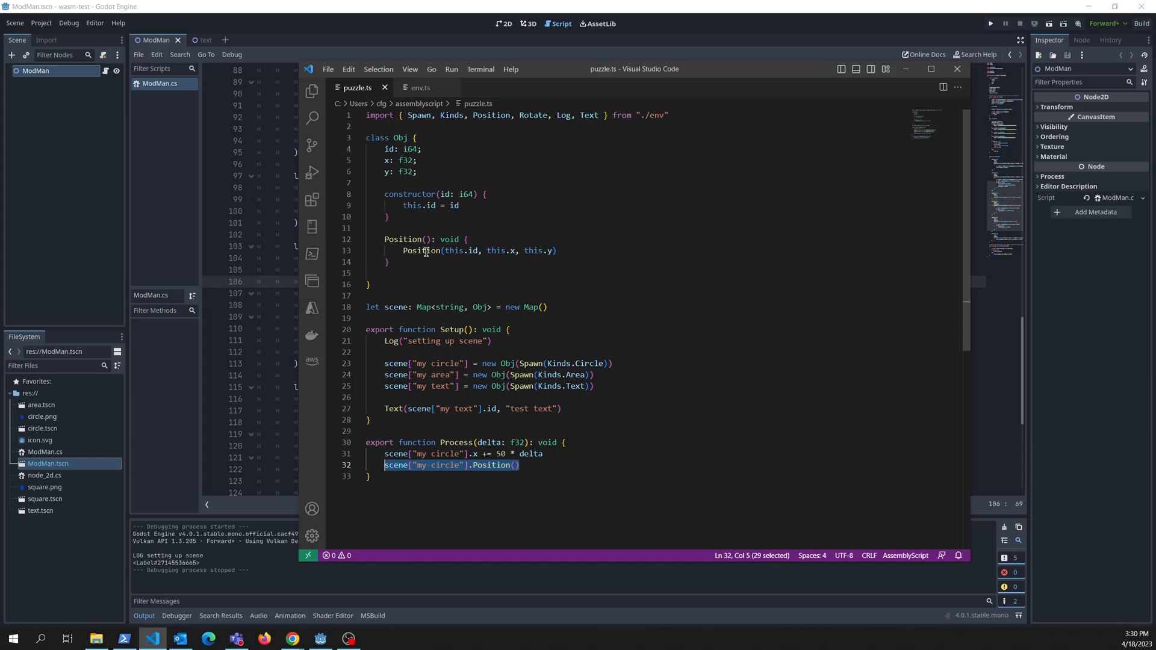
double_click(406, 239)
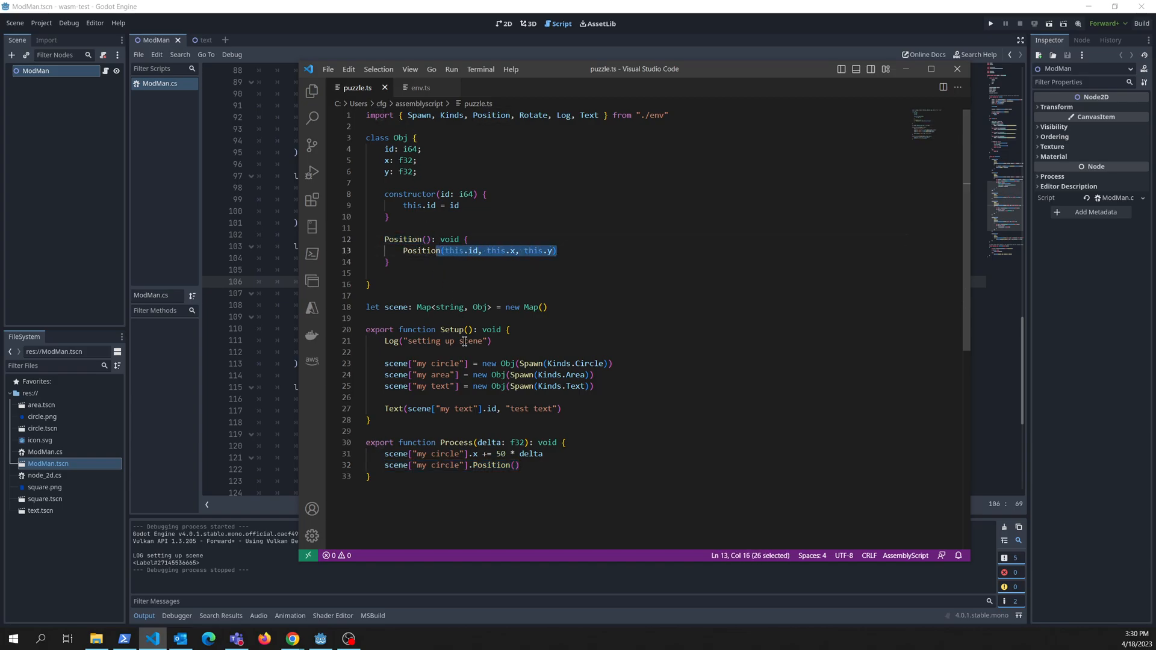
left_click(420, 88)
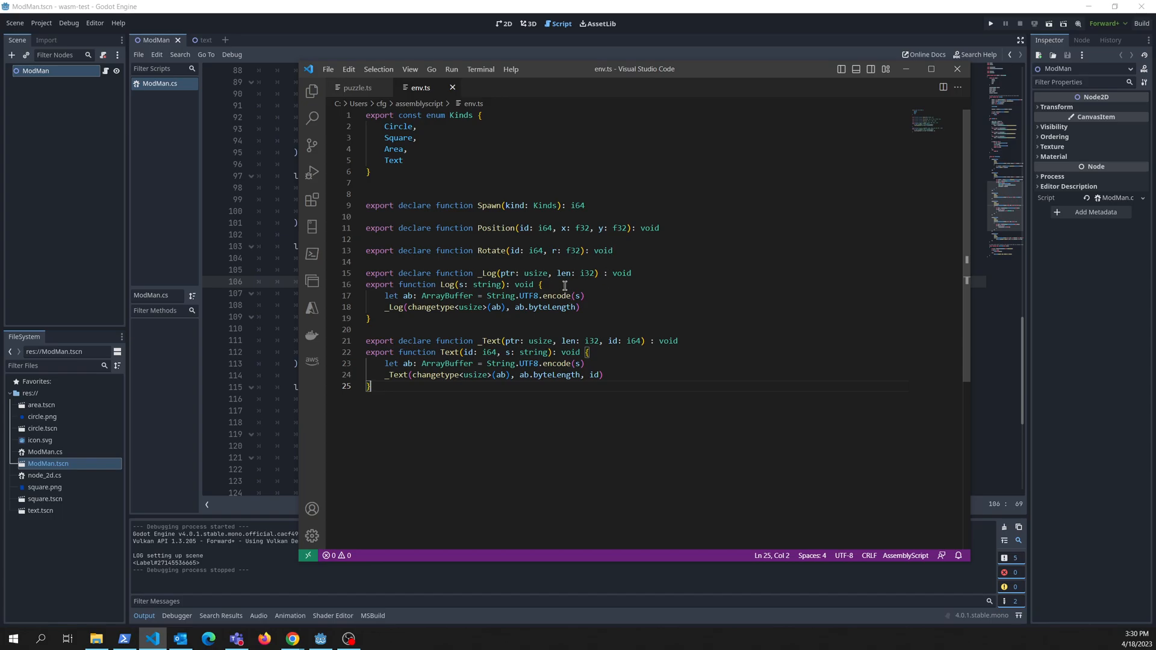
- Return to puzzle.ts and examine the circle's Position call in Process
left_click(357, 88)
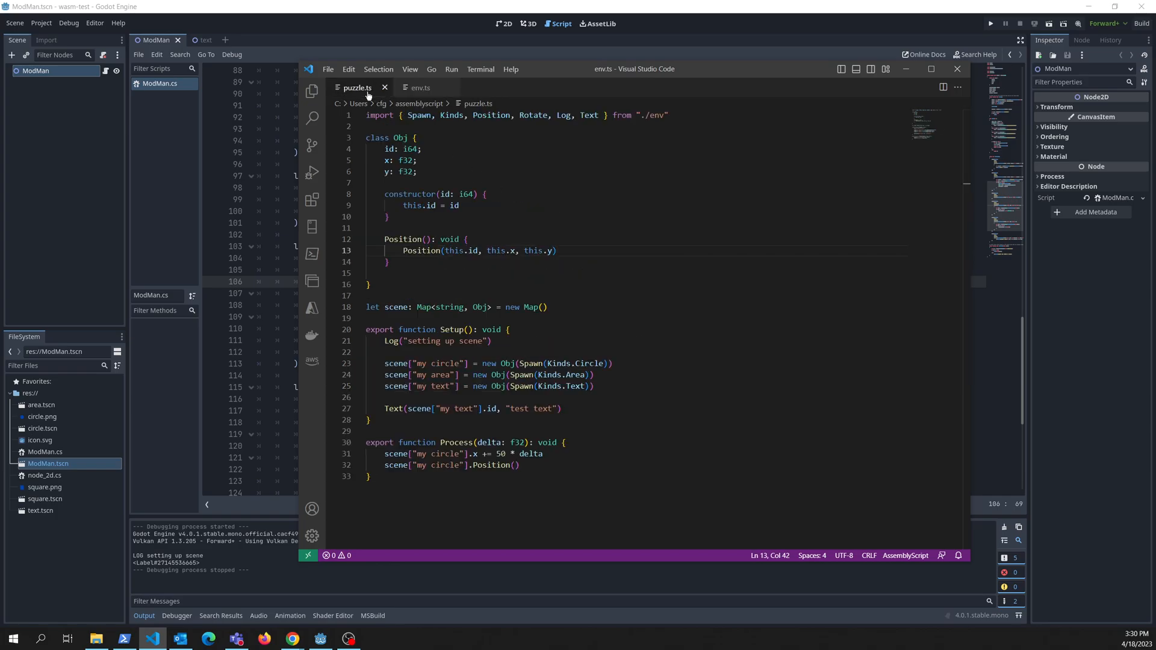
left_click_drag(384, 238, 390, 262)
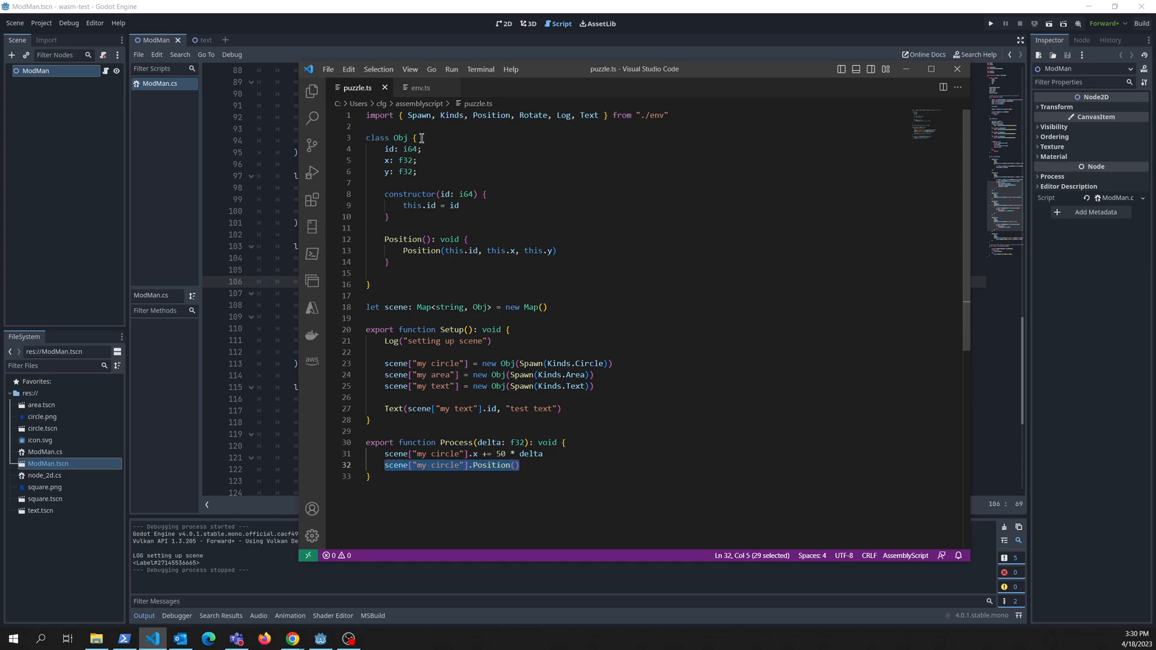
mouse_move(518, 454)
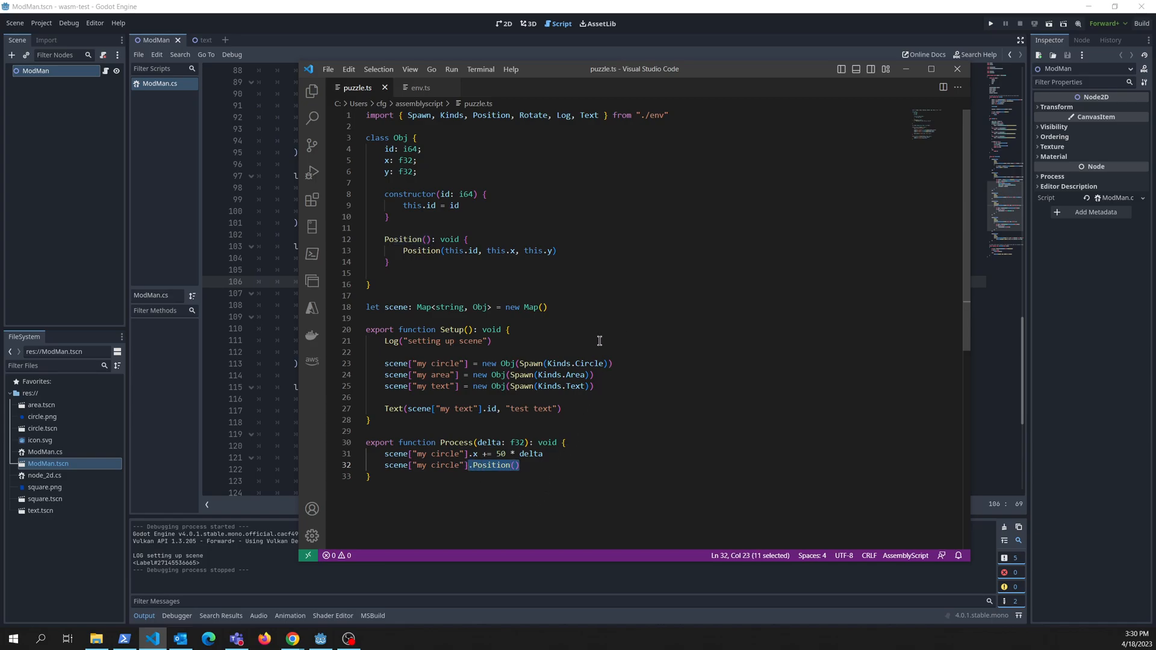
left_click(372, 477)
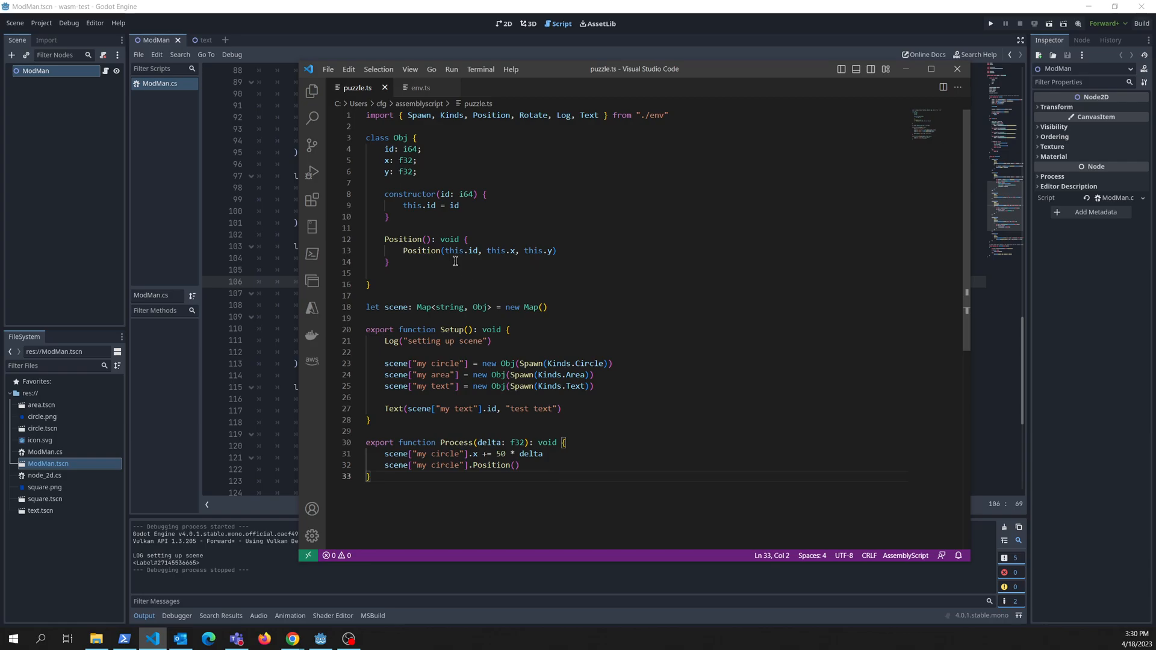
double_click(457, 251)
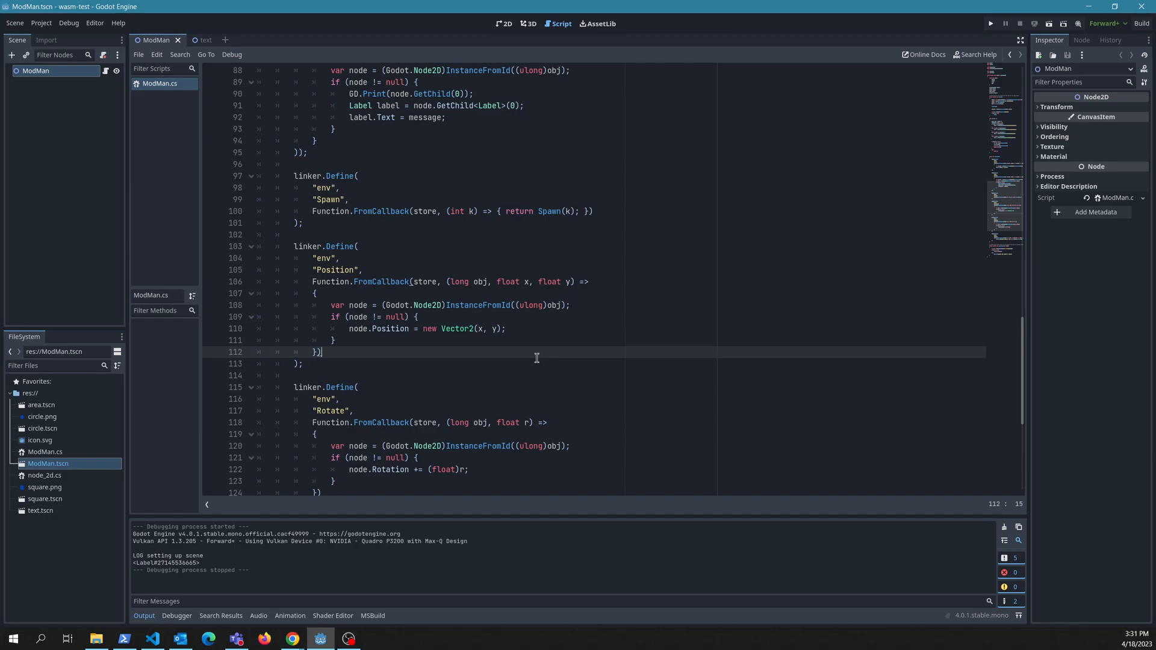
mouse_move(505, 360)
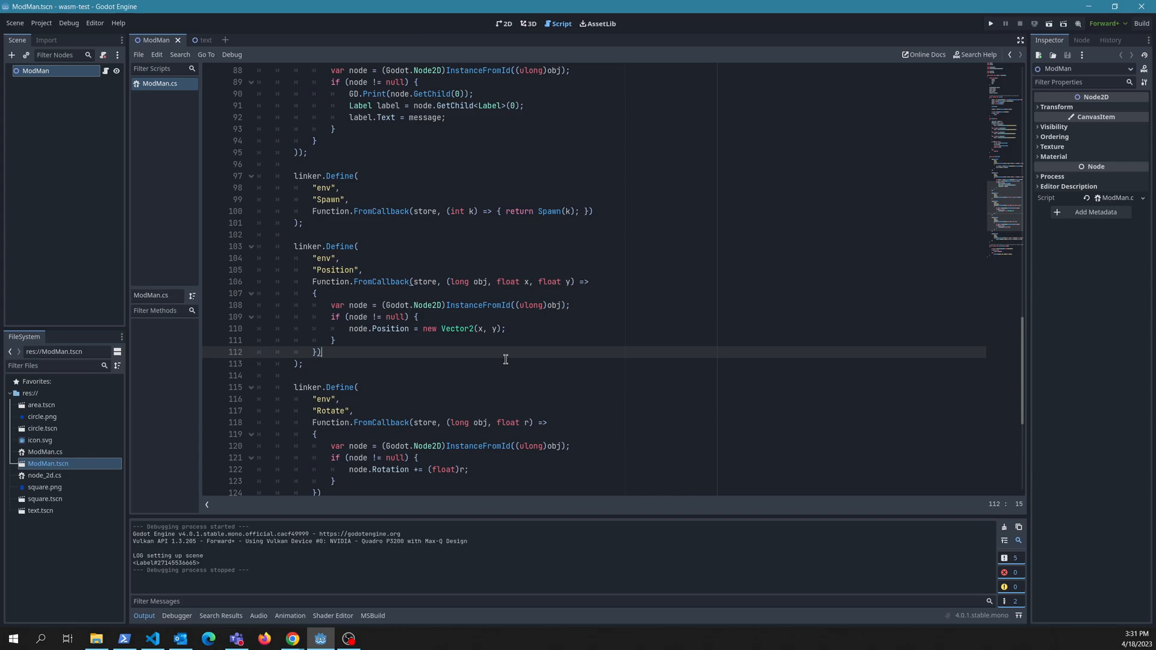
mouse_move(526, 368)
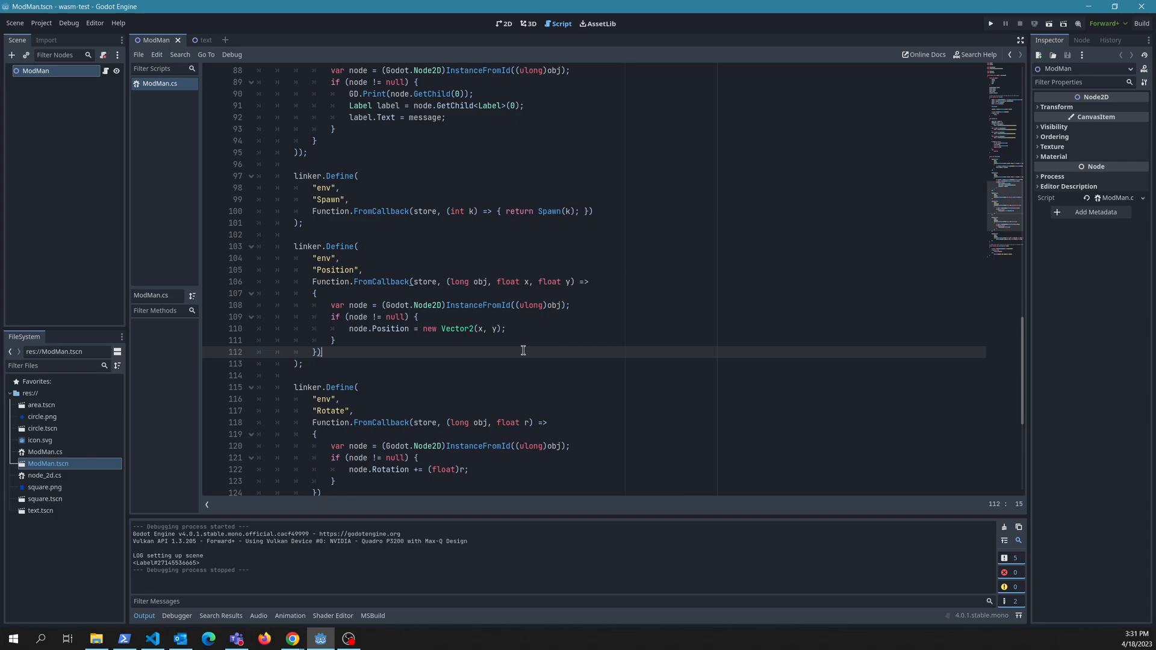
mouse_move(554, 377)
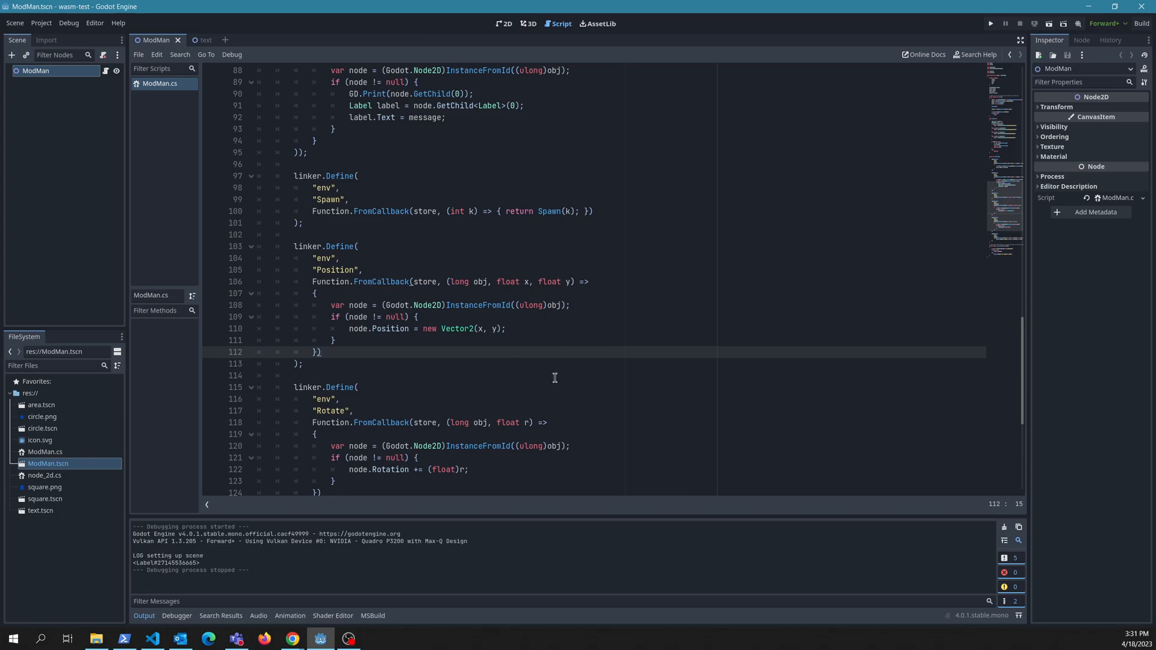
- Scroll ModMan.cs down from the Position binding toward the abort callback
scroll("down", 3)
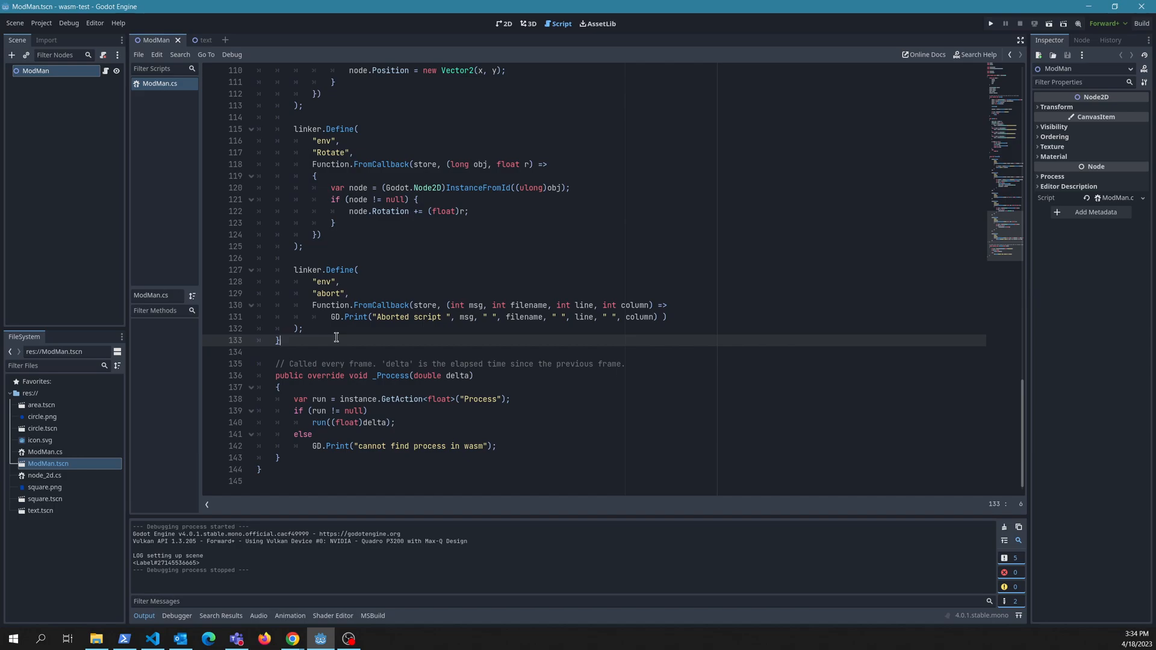
mouse_move(287, 269)
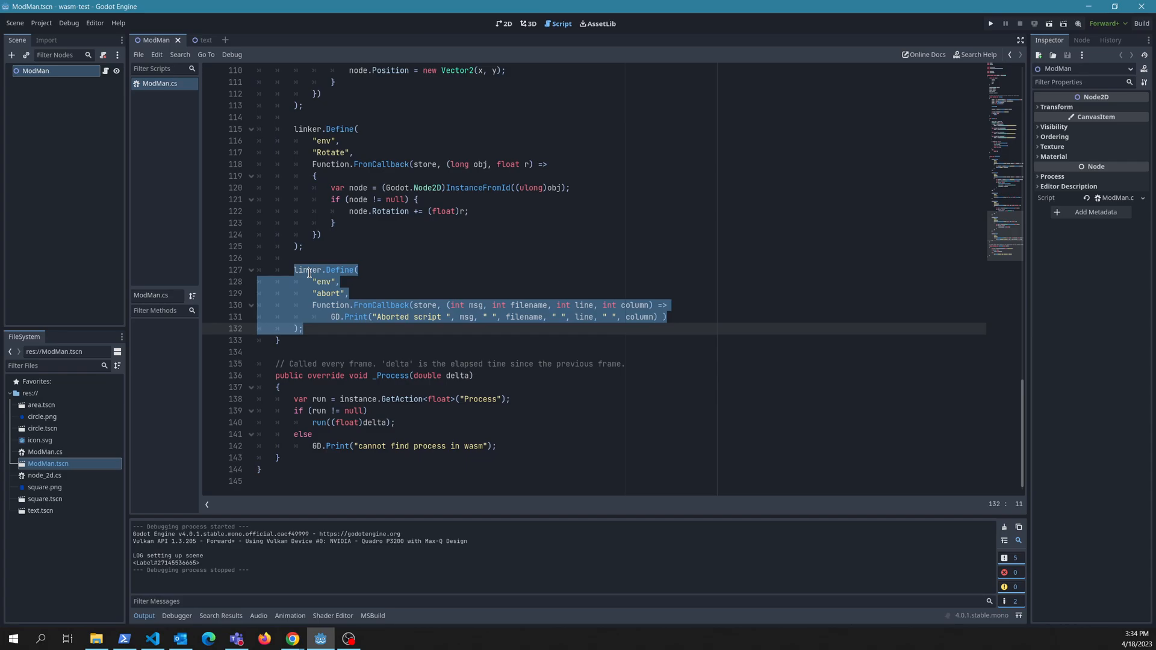
- Deselect the abort linker.Define block after reviewing it and _Process
left_click(348, 638)
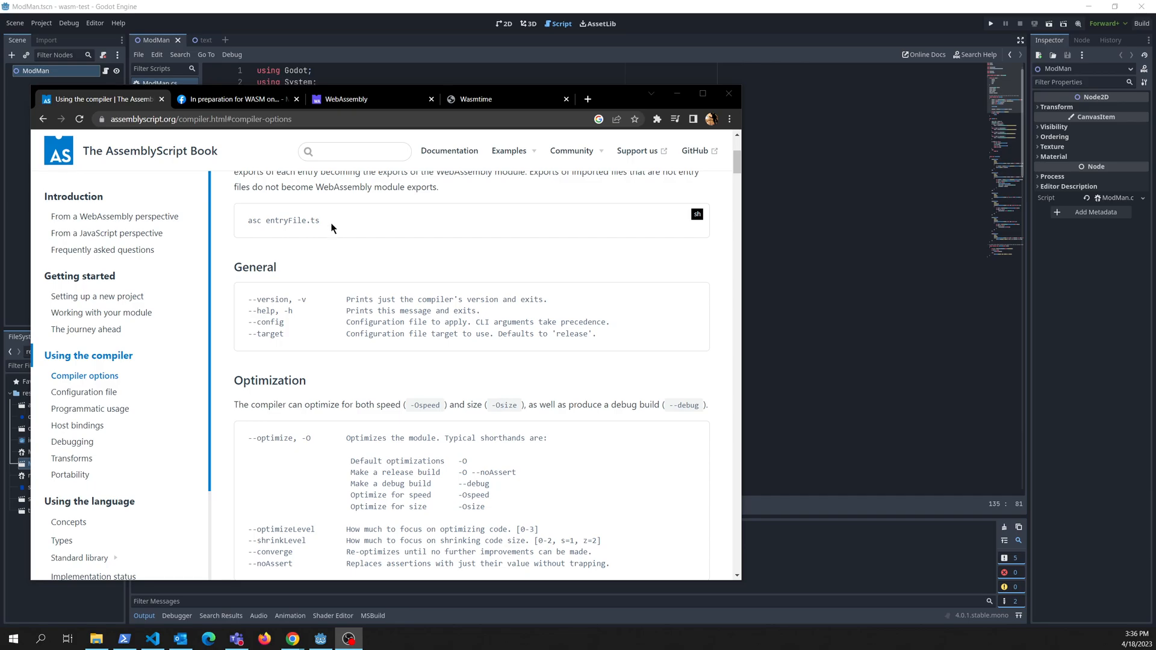
mouse_move(280, 244)
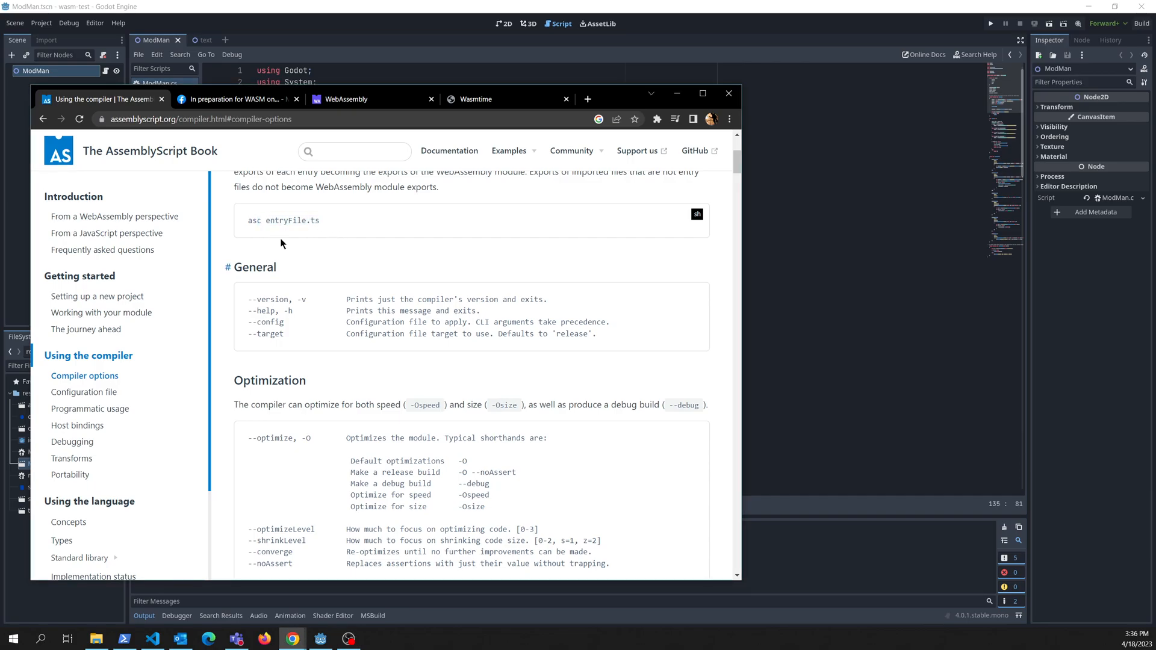
- Highlight the asc entryFile.ts command and scroll to the Output flags section
double_click(255, 219)
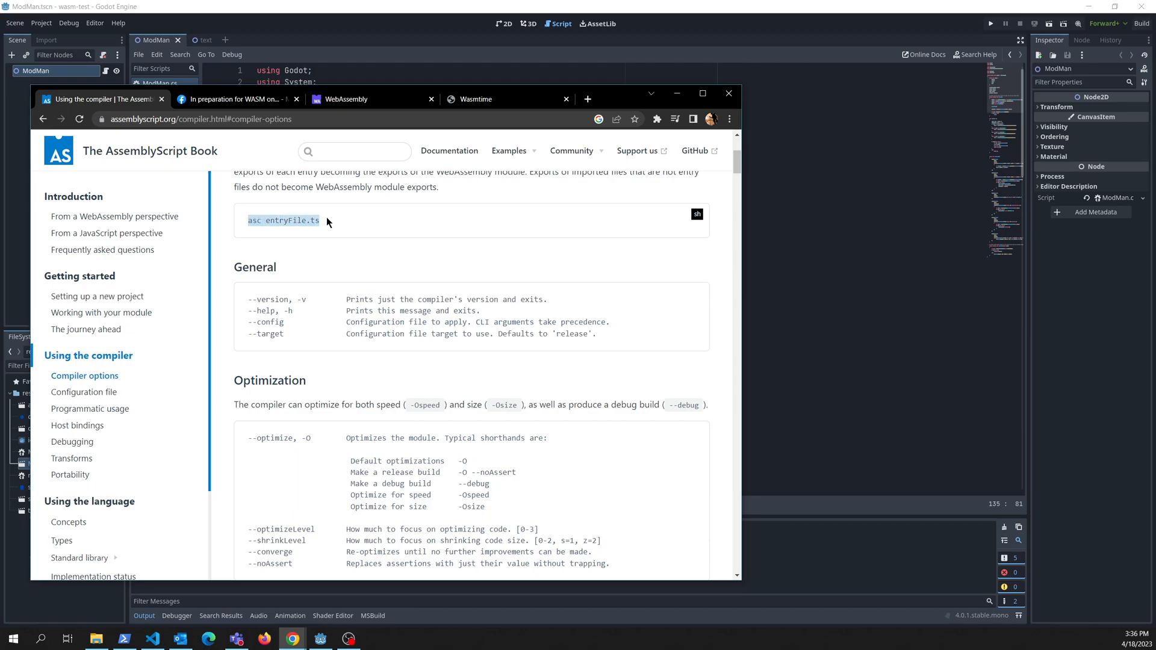
scroll("down", 3)
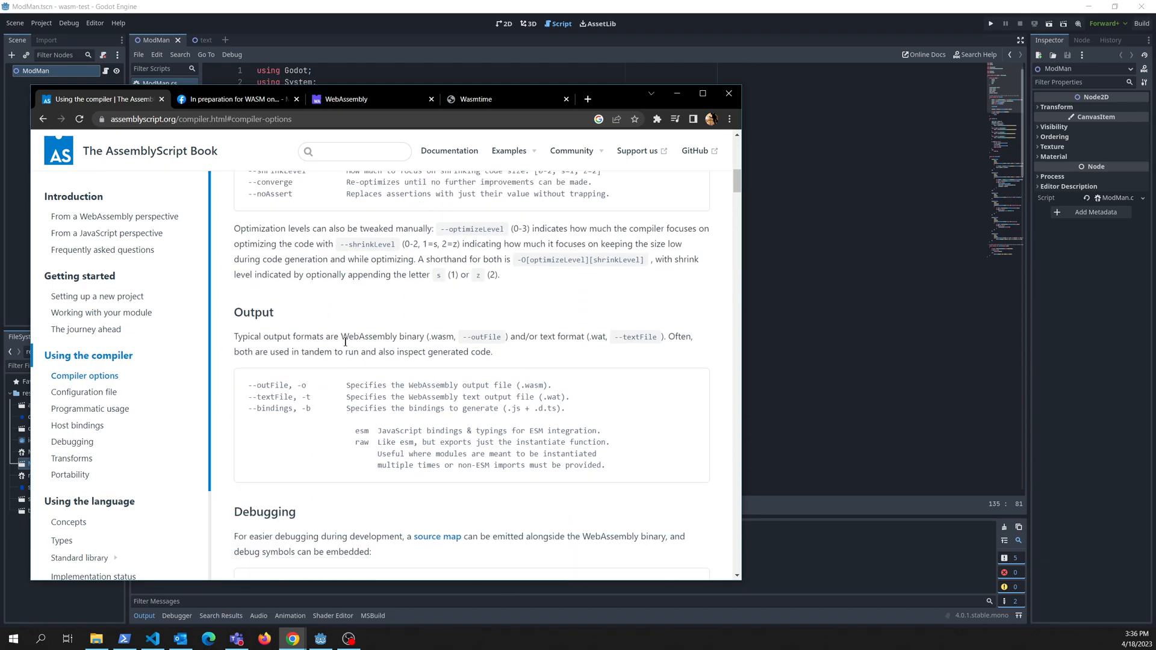
scroll("down", 3)
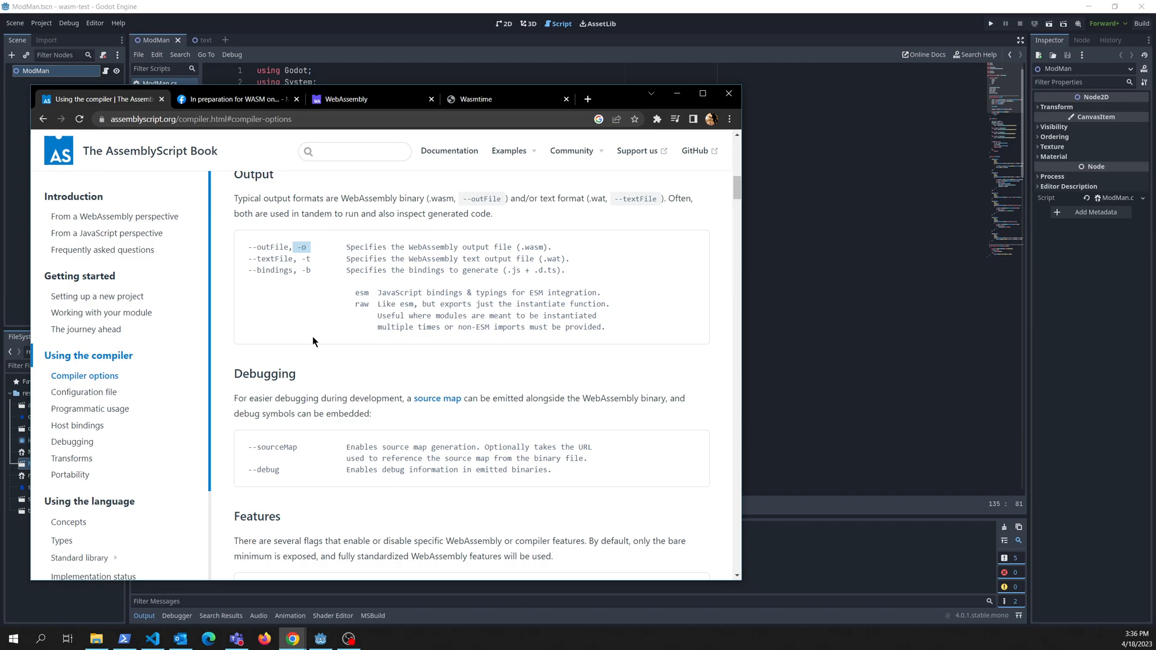
mouse_move(314, 339)
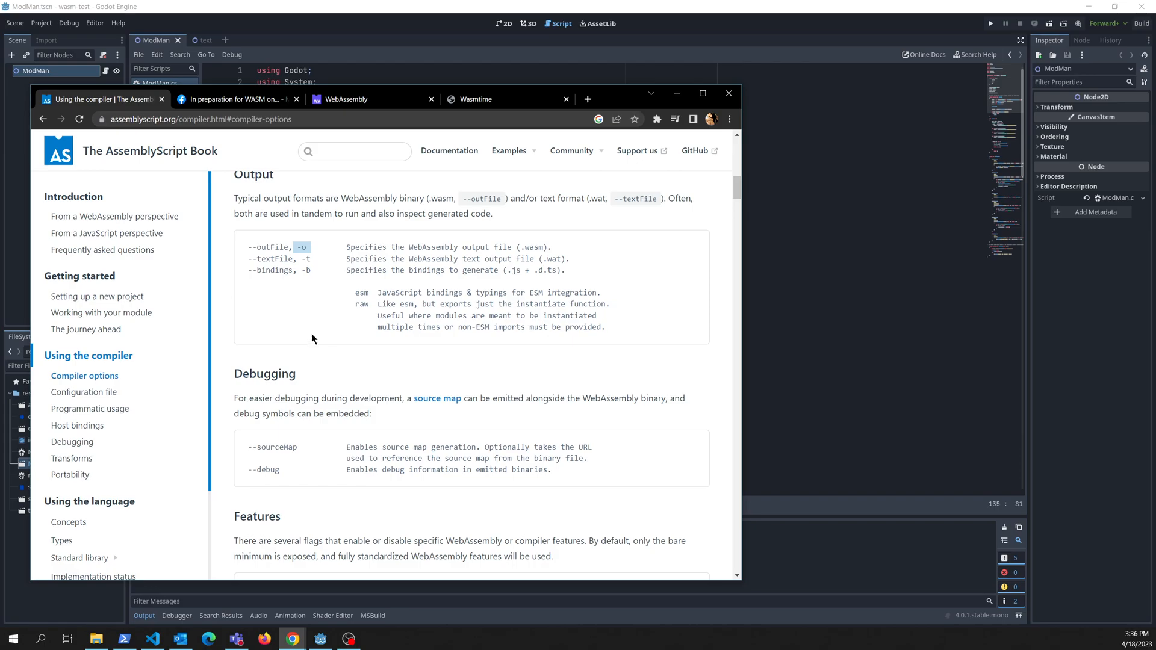
mouse_move(809, 270)
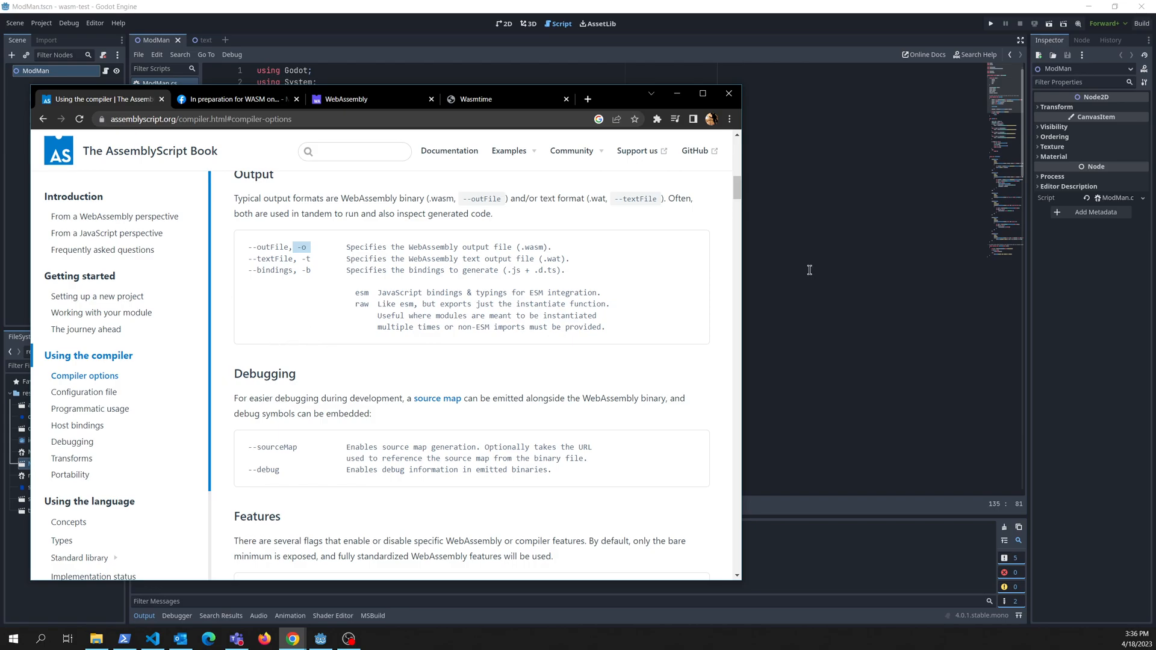